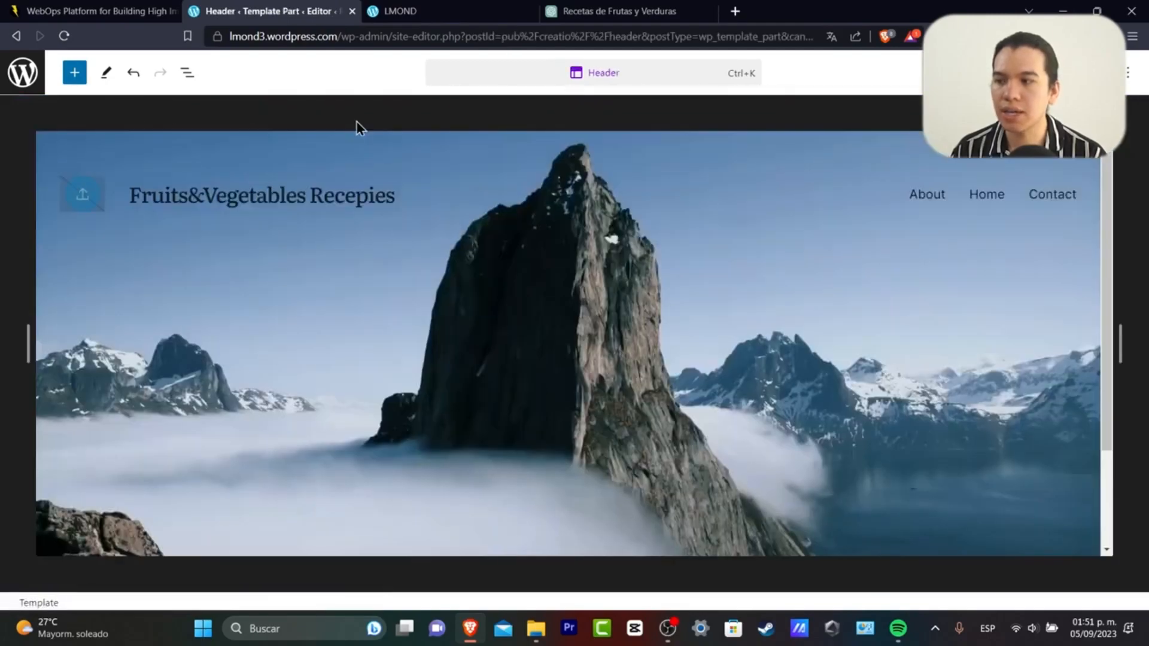
- Start adding a site logo from the header's empty logo placeholder, browsing the computer for an image
{"action": "left_click", "coordinate": [262, 195]}
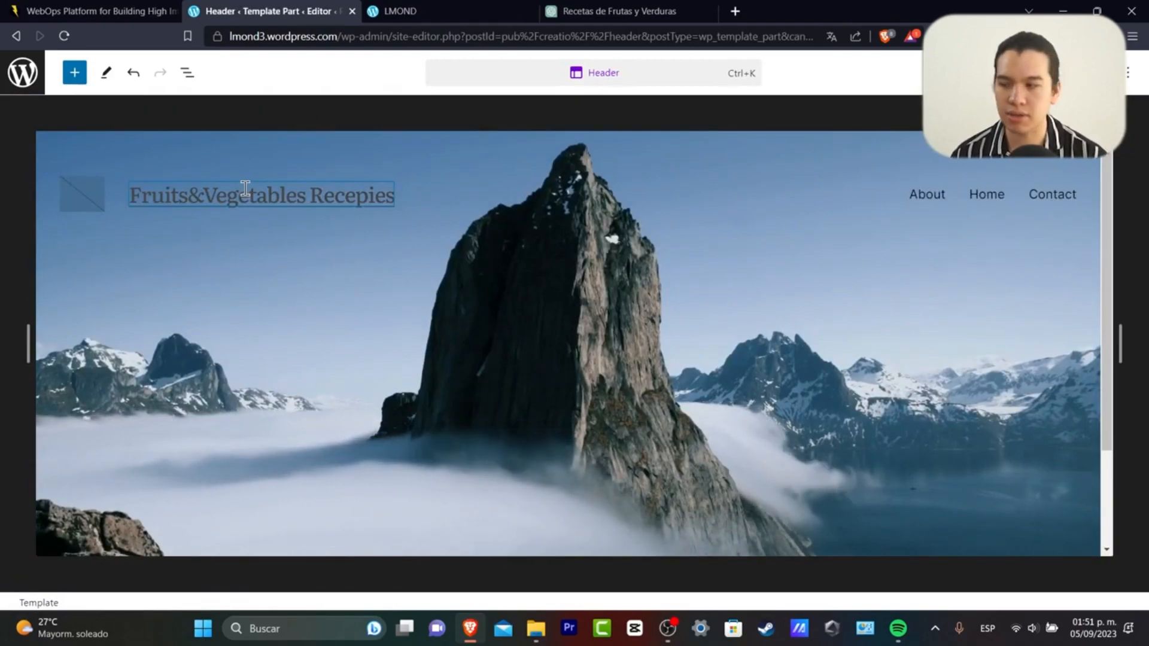
{"action": "left_click", "coordinate": [261, 195]}
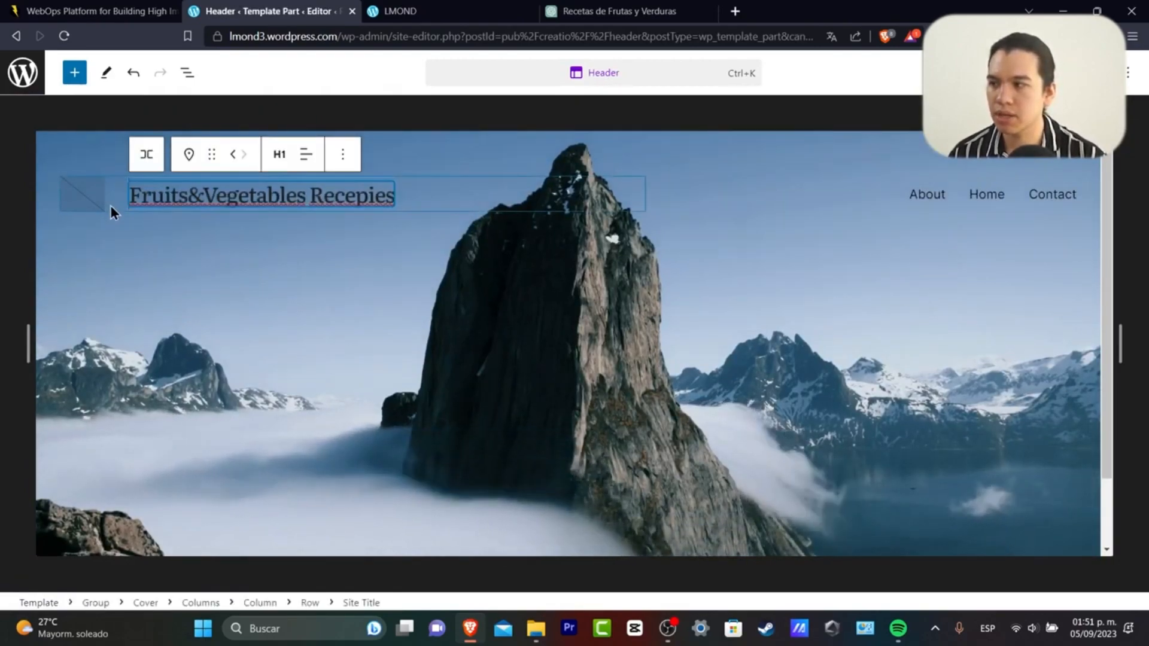
{"action": "left_click", "coordinate": [82, 193]}
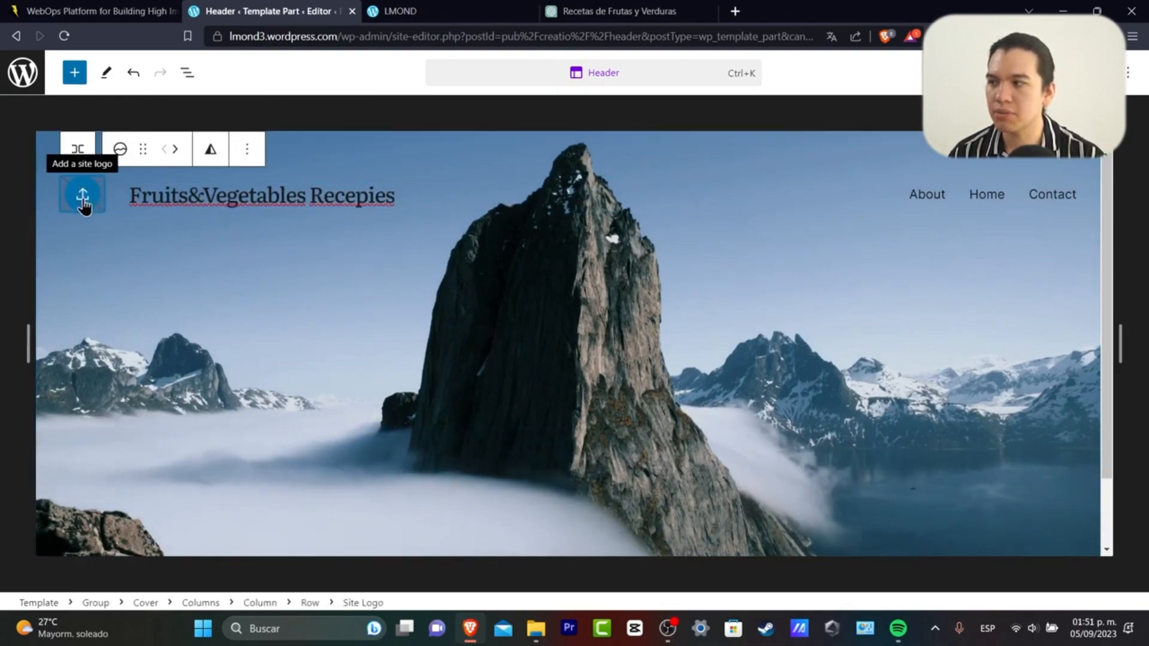
{"action": "left_click", "coordinate": [82, 195]}
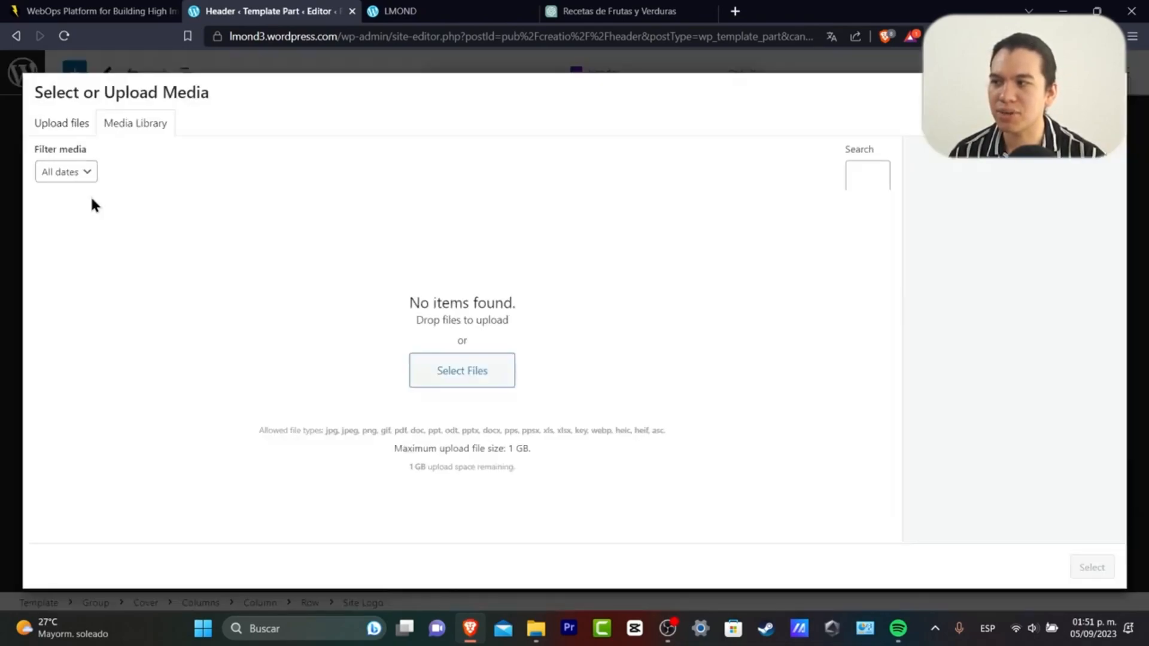
{"action": "left_click", "coordinate": [462, 371]}
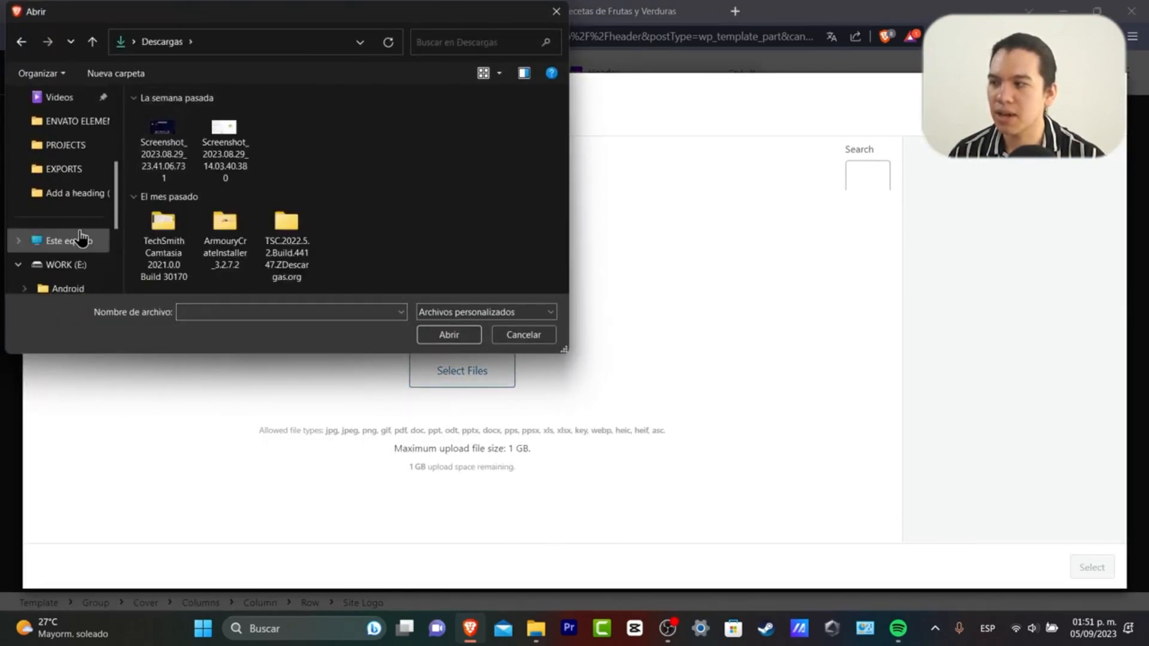
- Upload the Lmond image from the Add a heading folder and use it as the site logo
{"action": "left_click", "coordinate": [77, 121]}
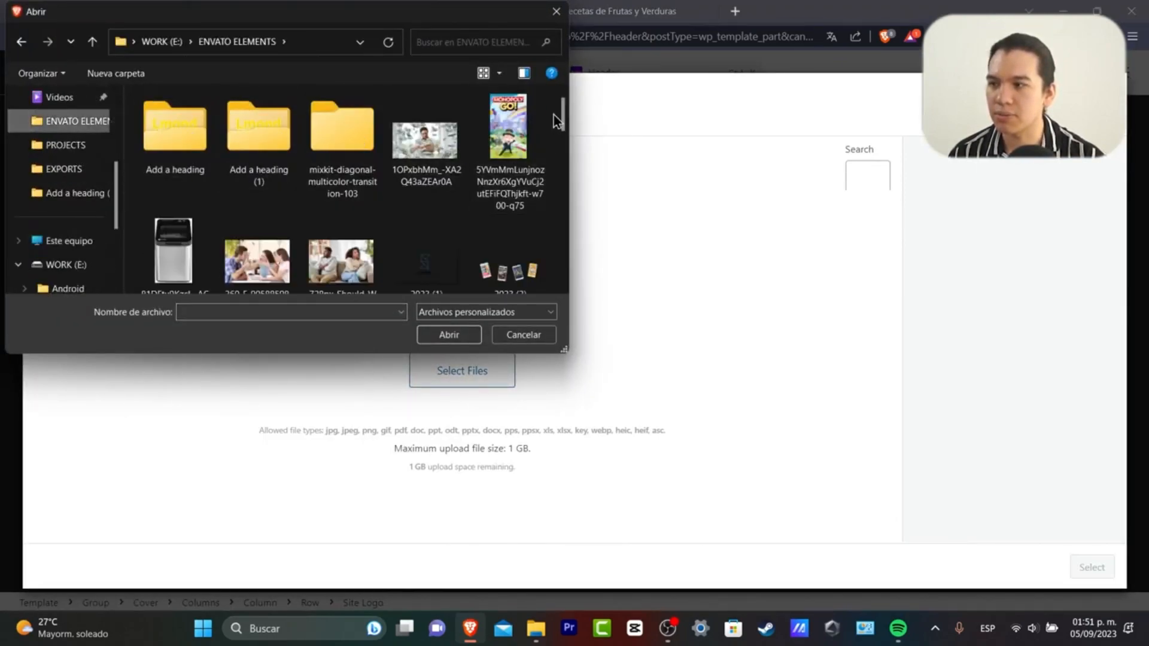
{"action": "scroll", "scroll_direction": "down", "scroll_amount": 3}
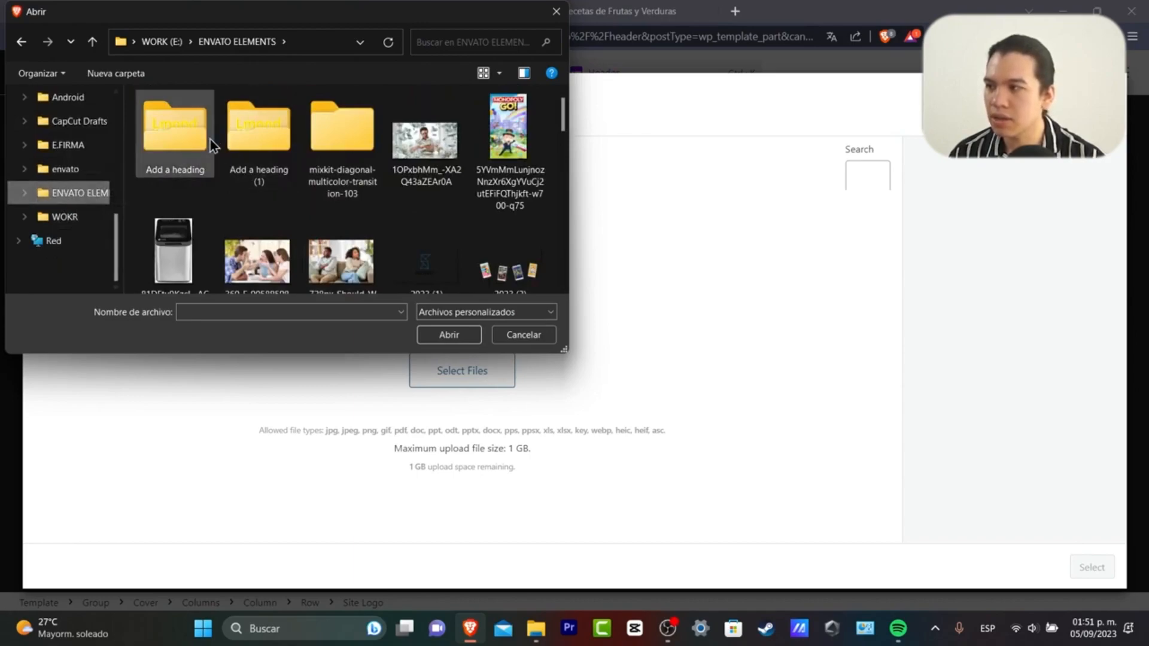
{"action": "left_click", "coordinate": [448, 334]}
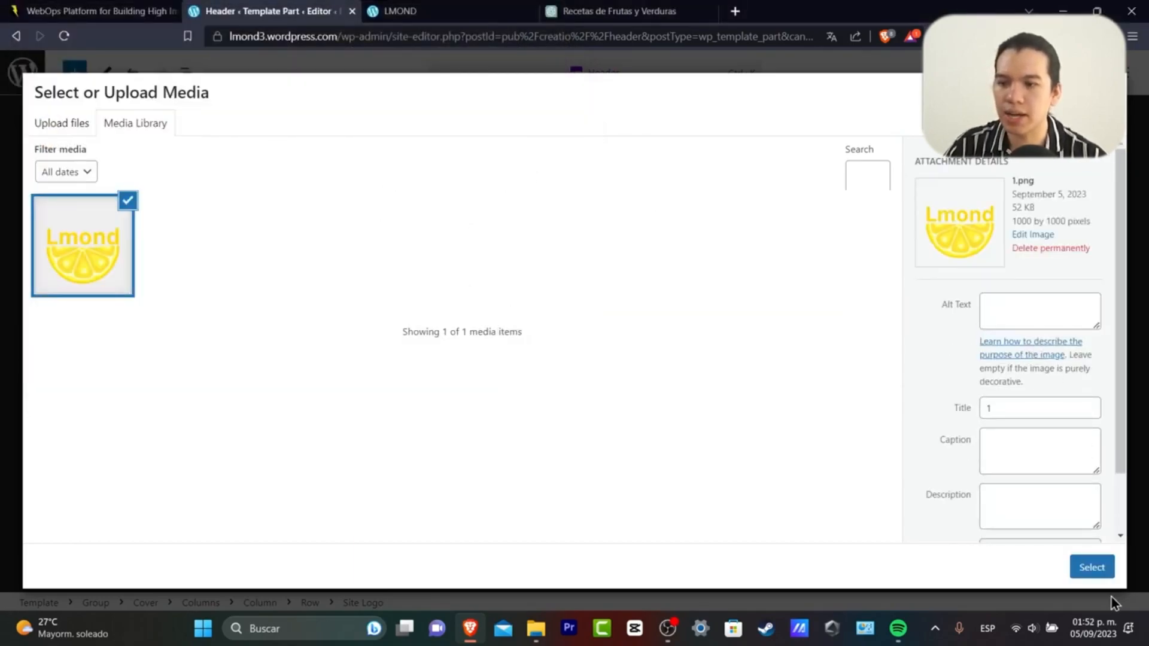
{"action": "left_click", "coordinate": [1091, 566]}
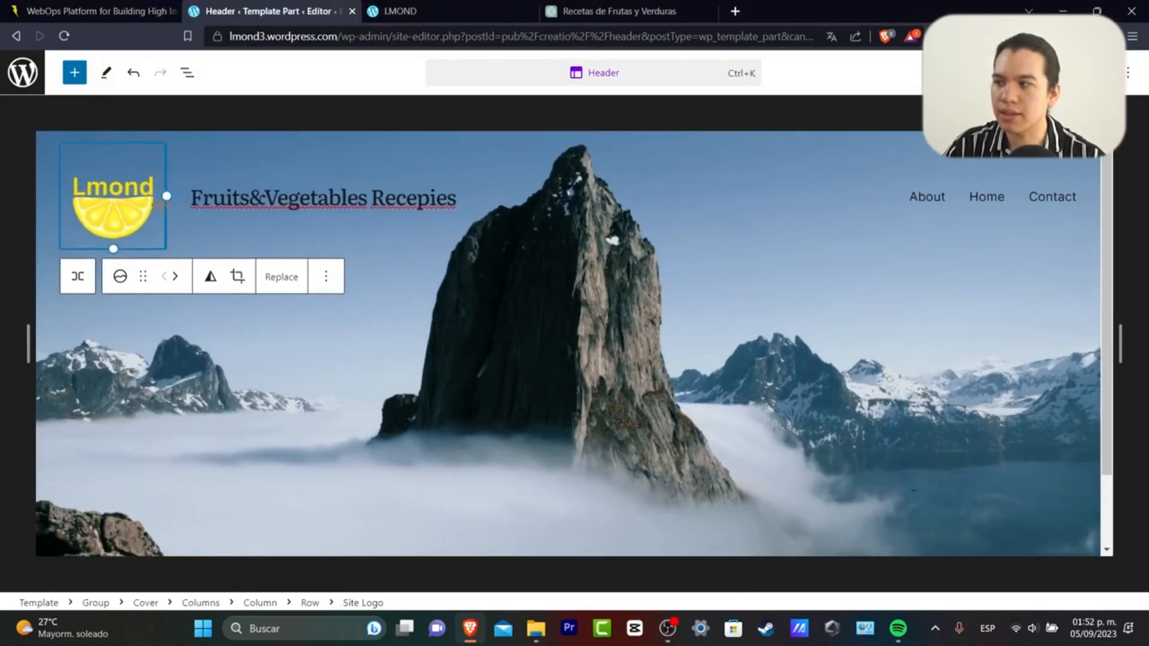
- Edit the header site title, beginning the new name L'Mond
{"action": "left_click", "coordinate": [322, 196]}
{"action": "type", "text": "L"}
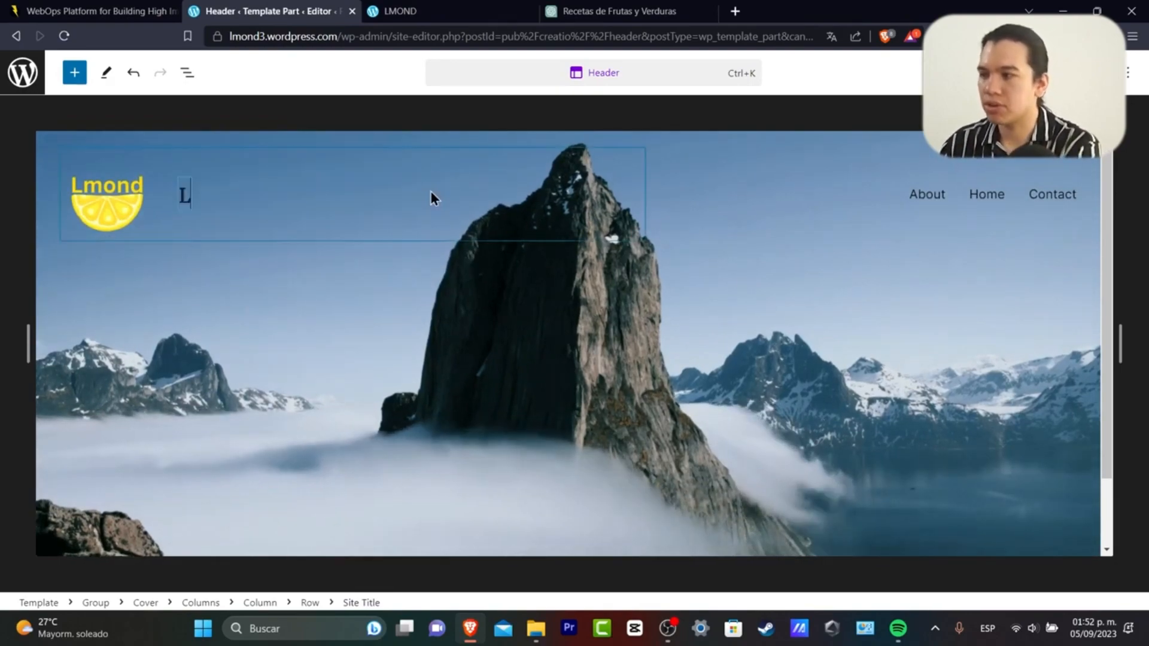
{"action": "type", "text": "'Mond R"}
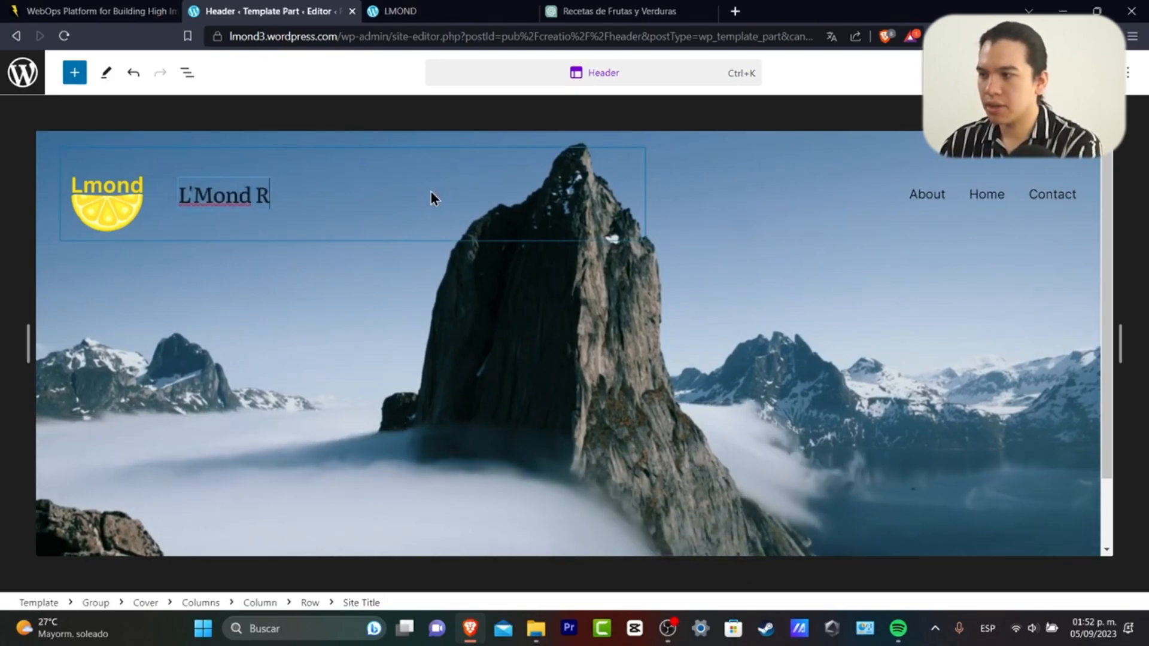
- Finish the title as L'Mond Recepies and select the header's cover block
{"action": "type", "text": "ecepies"}
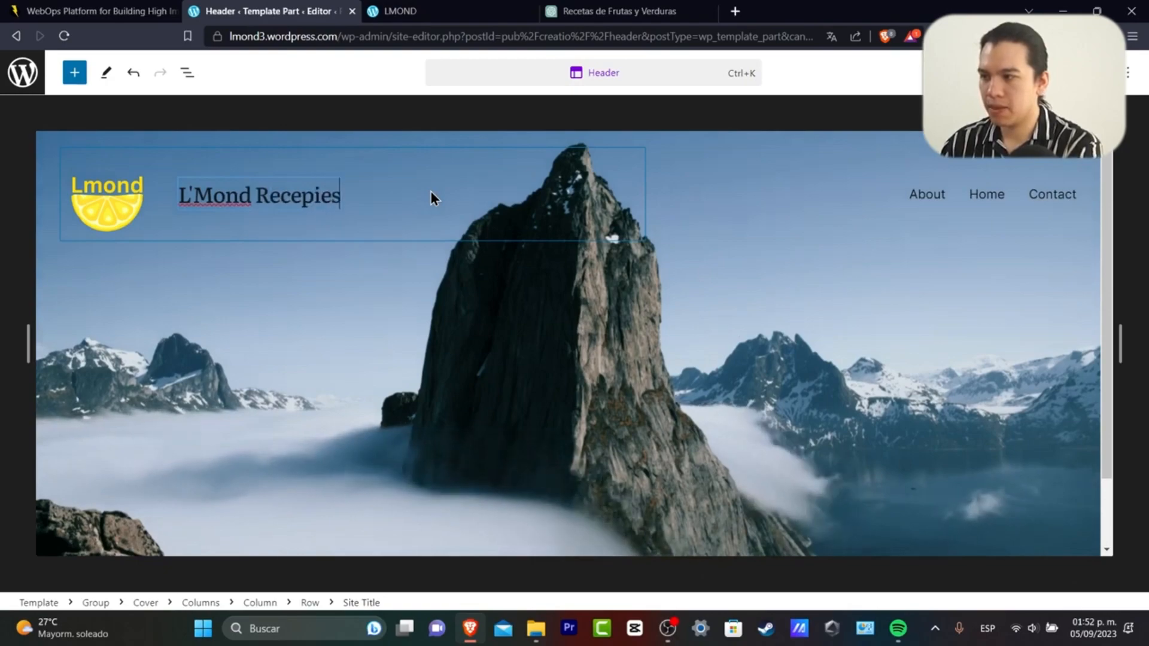
{"action": "left_click", "coordinate": [697, 280]}
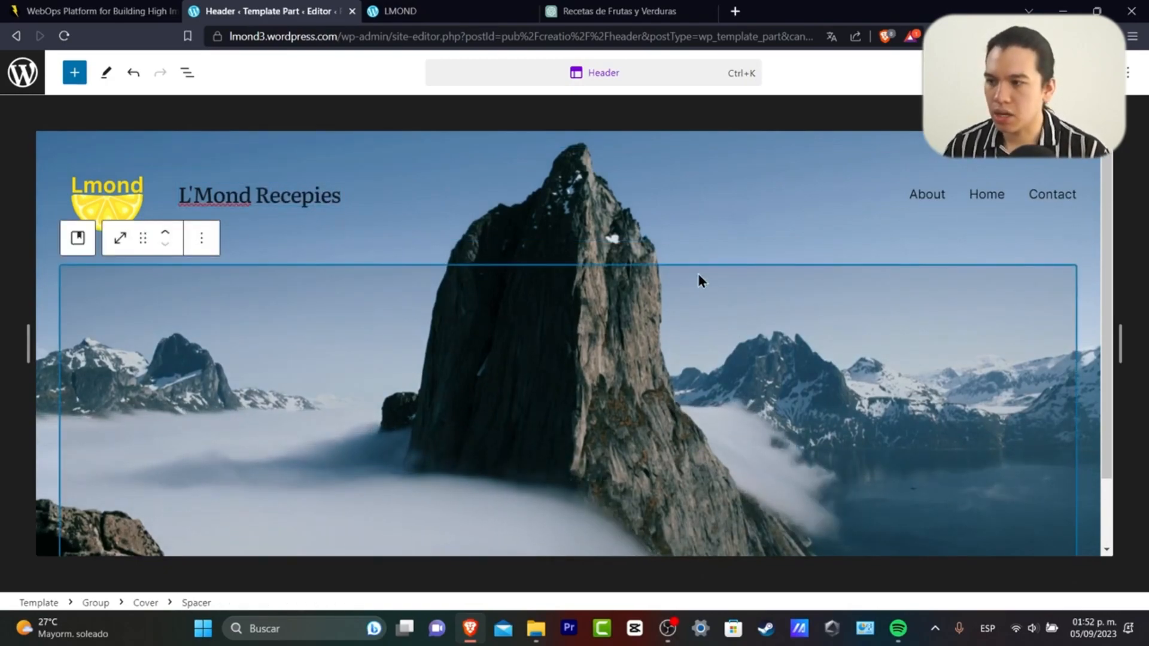
{"action": "scroll", "scroll_direction": "down", "scroll_amount": 3}
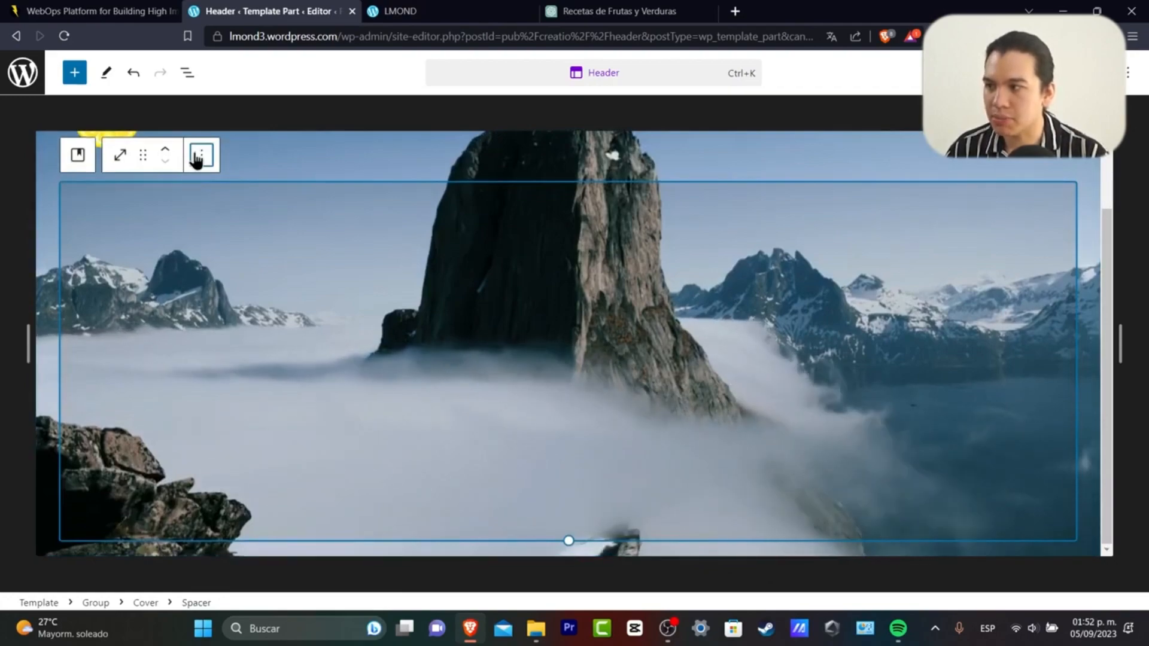
{"action": "left_click", "coordinate": [201, 155]}
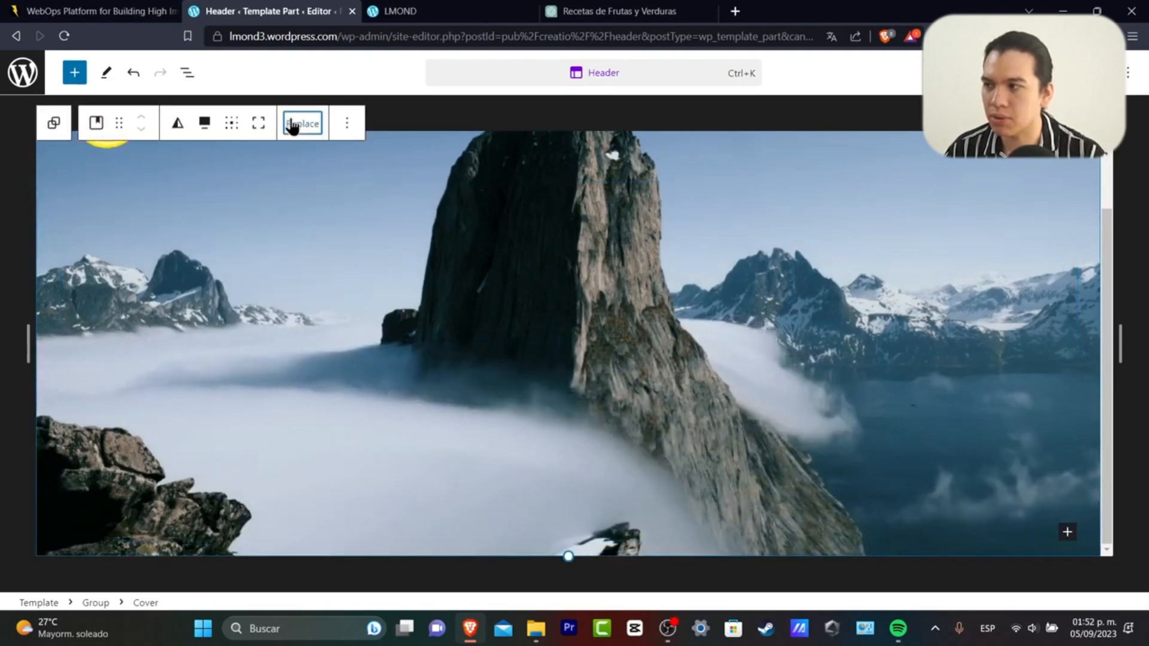
- Replace the cover background with a fruit photo found by searching 'fruits' in the media library
{"action": "left_click", "coordinate": [302, 122]}
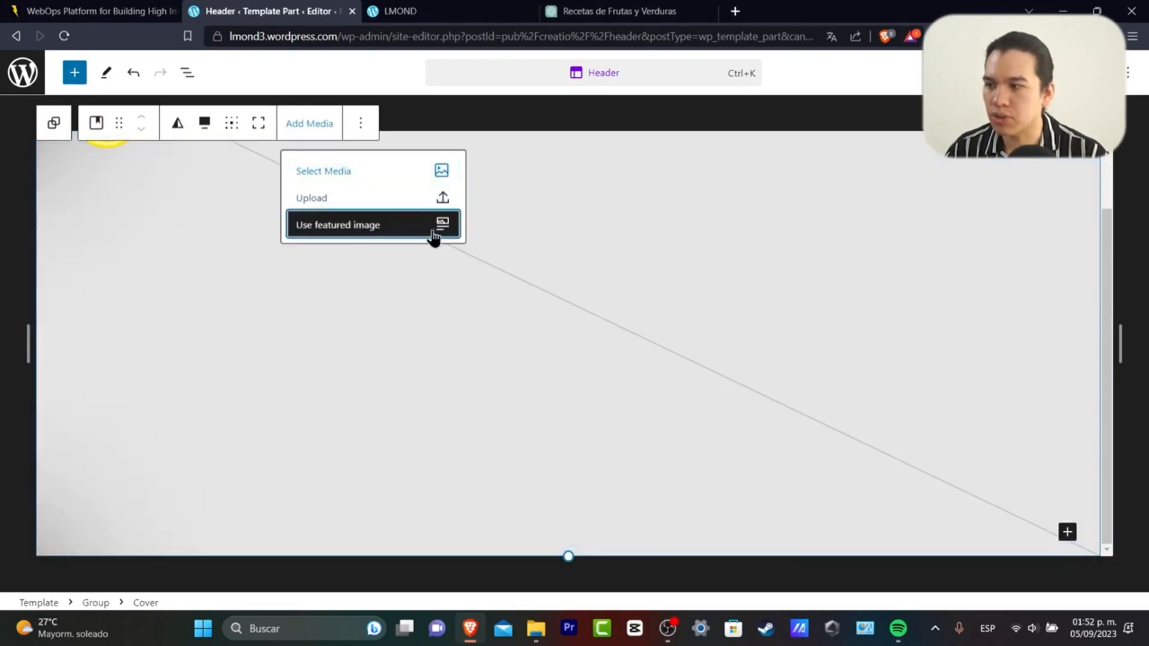
{"action": "left_click", "coordinate": [323, 171]}
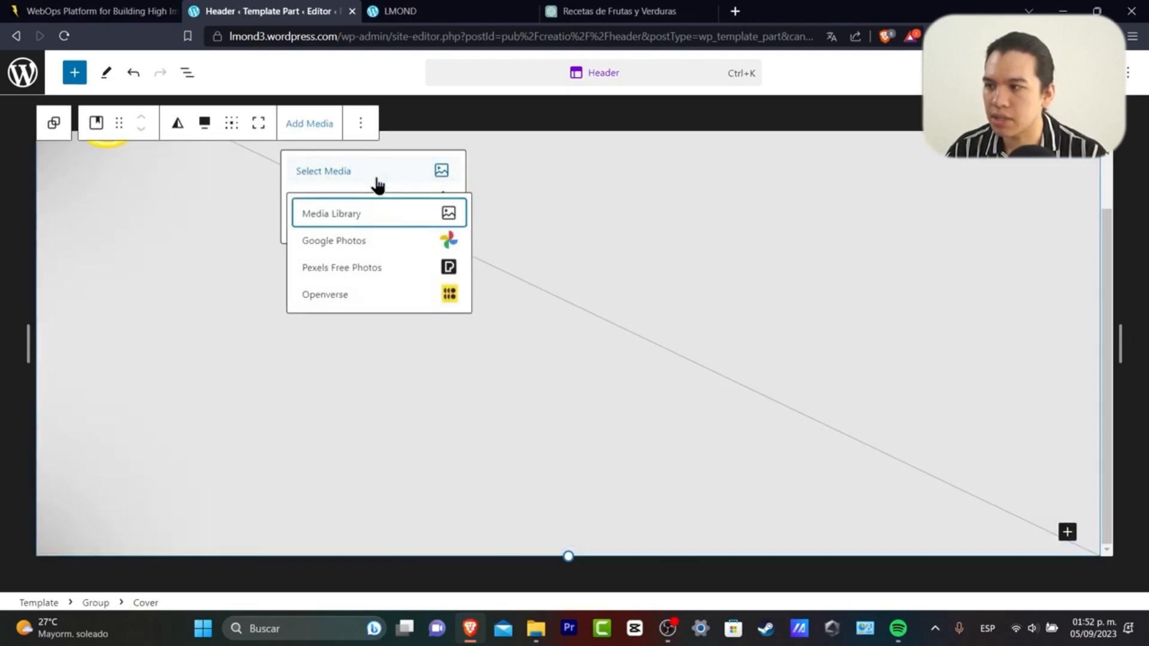
{"action": "left_click", "coordinate": [331, 213]}
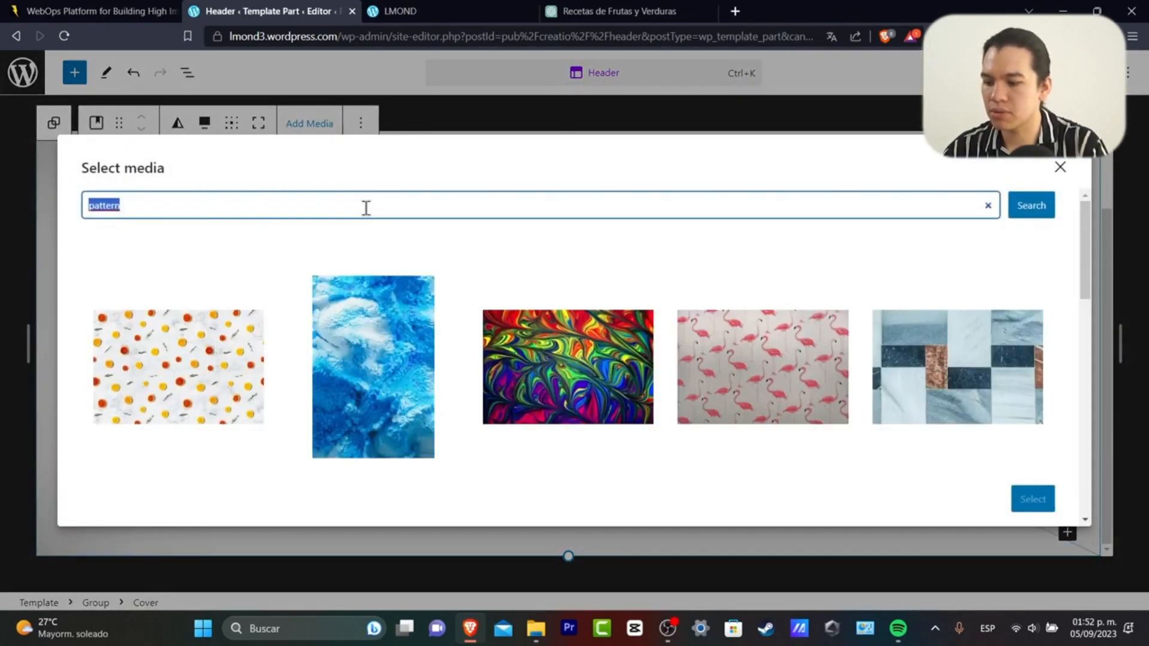
{"action": "type", "text": "fruits"}
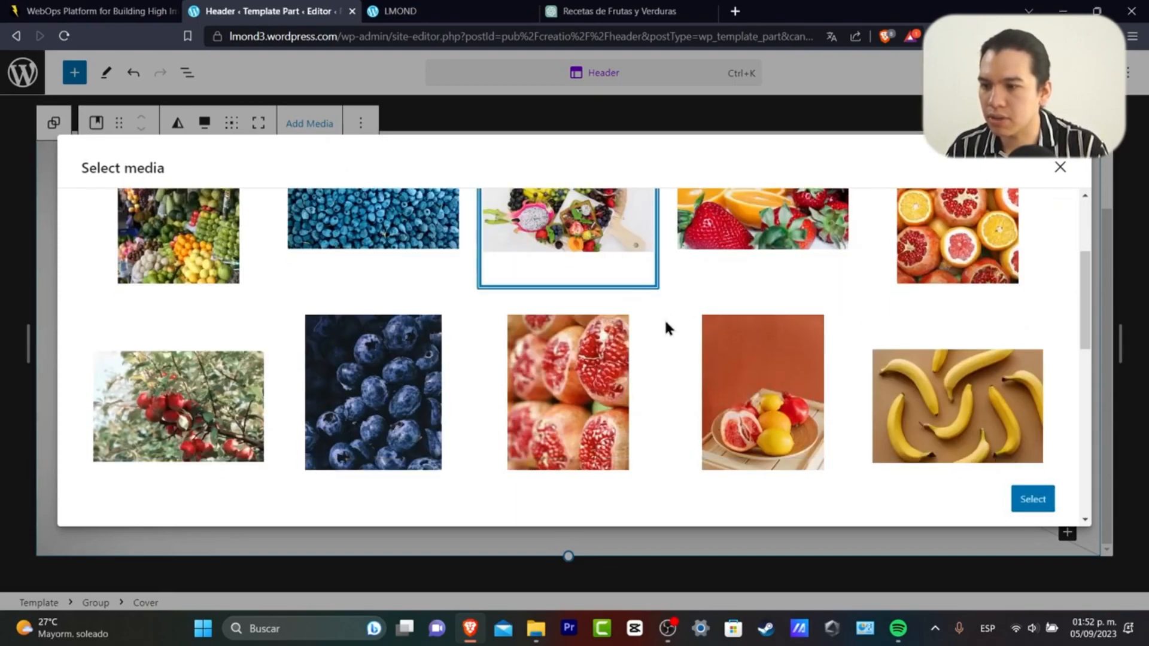
{"action": "left_click", "coordinate": [1032, 499]}
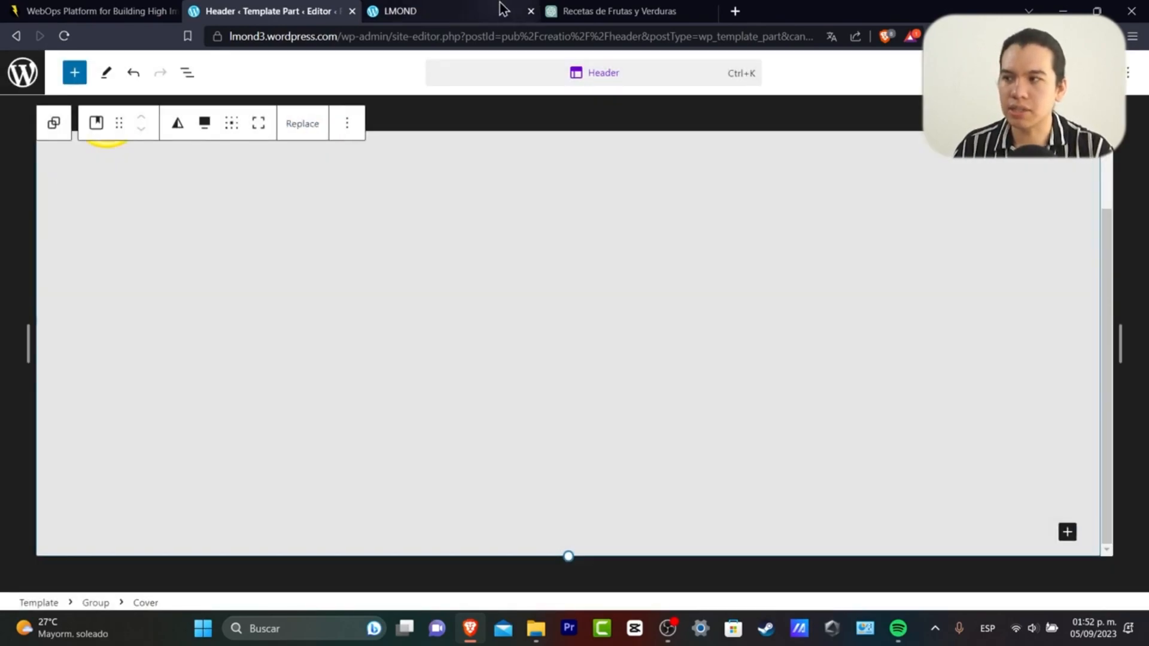
- Make the header cover full height, save the site and show the List View outline
{"action": "left_click", "coordinate": [400, 11]}
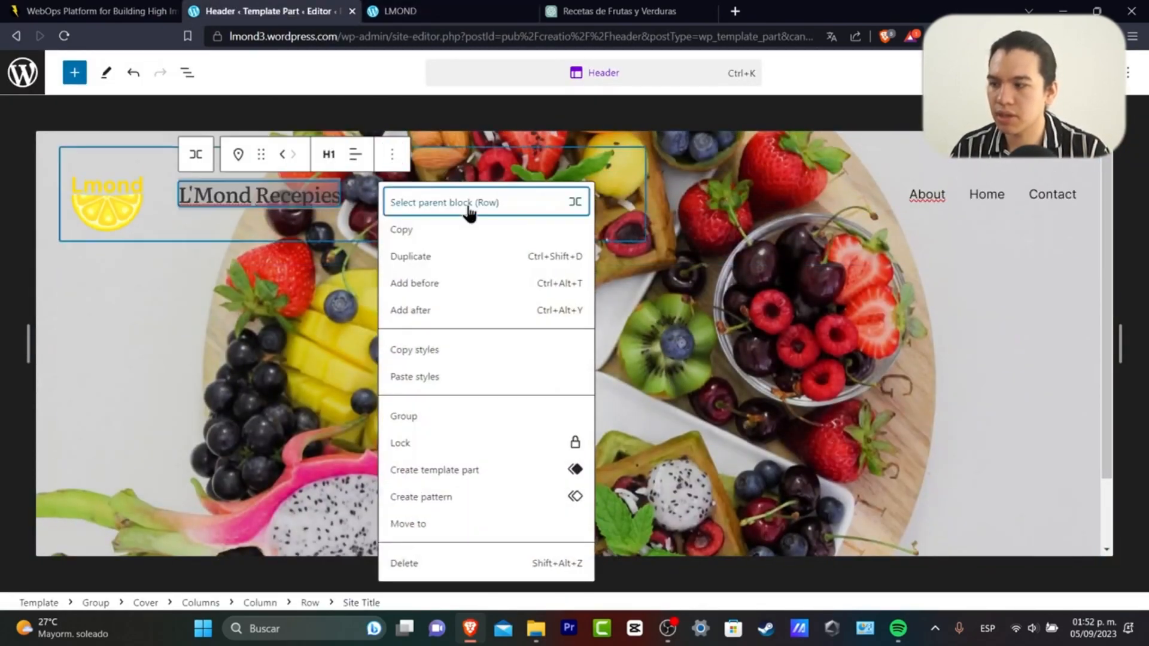
{"action": "left_click", "coordinate": [106, 194]}
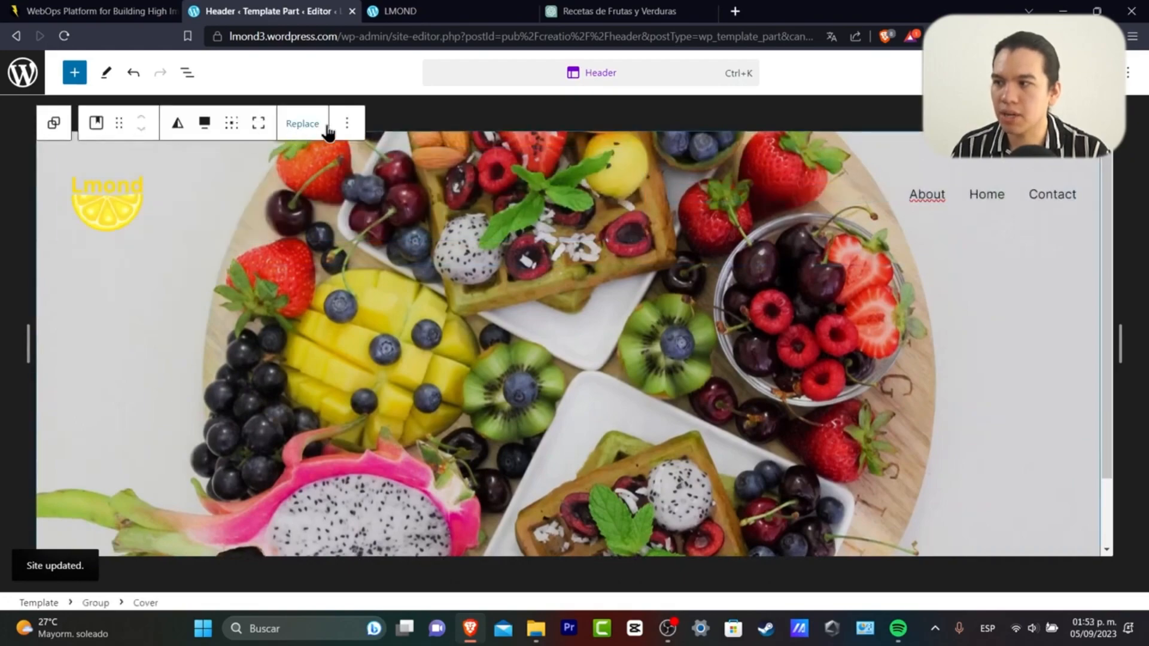
{"action": "left_click", "coordinate": [258, 123]}
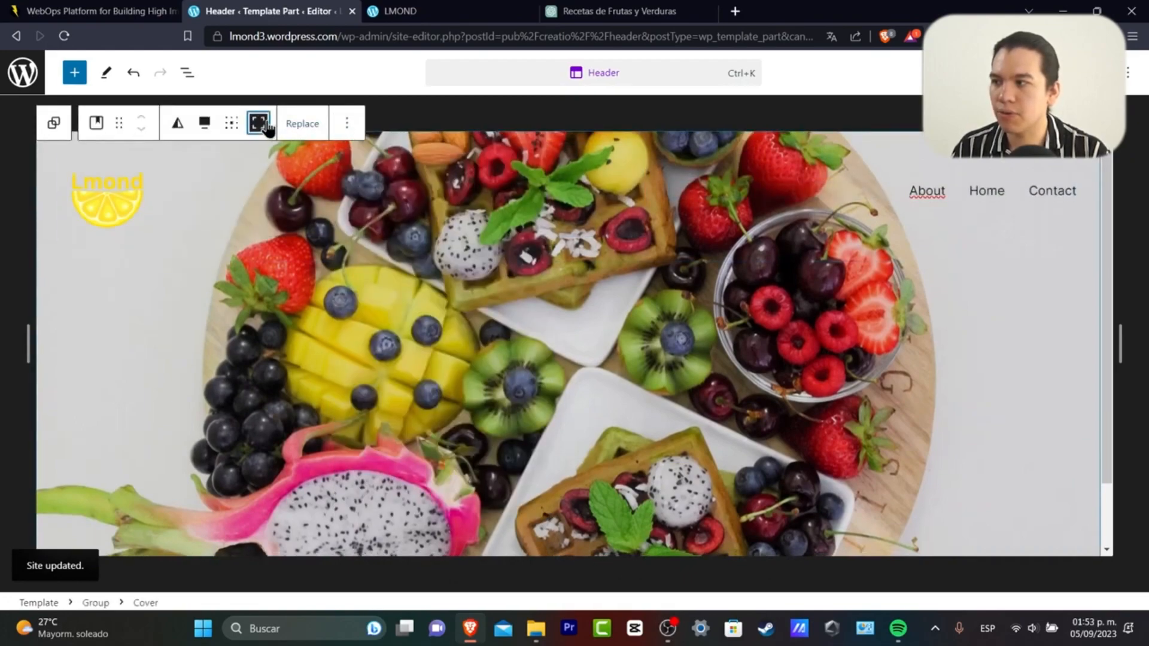
{"action": "left_click", "coordinate": [187, 73]}
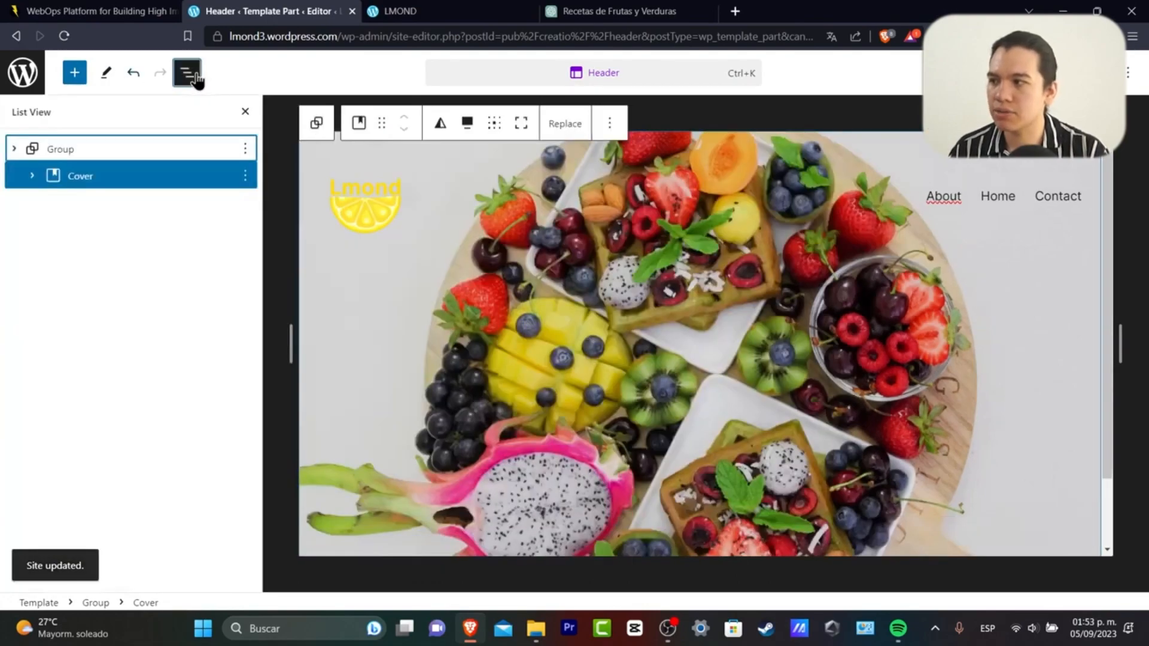
- Return to the template parts list and open the Footer for editing
{"action": "left_click", "coordinate": [23, 72]}
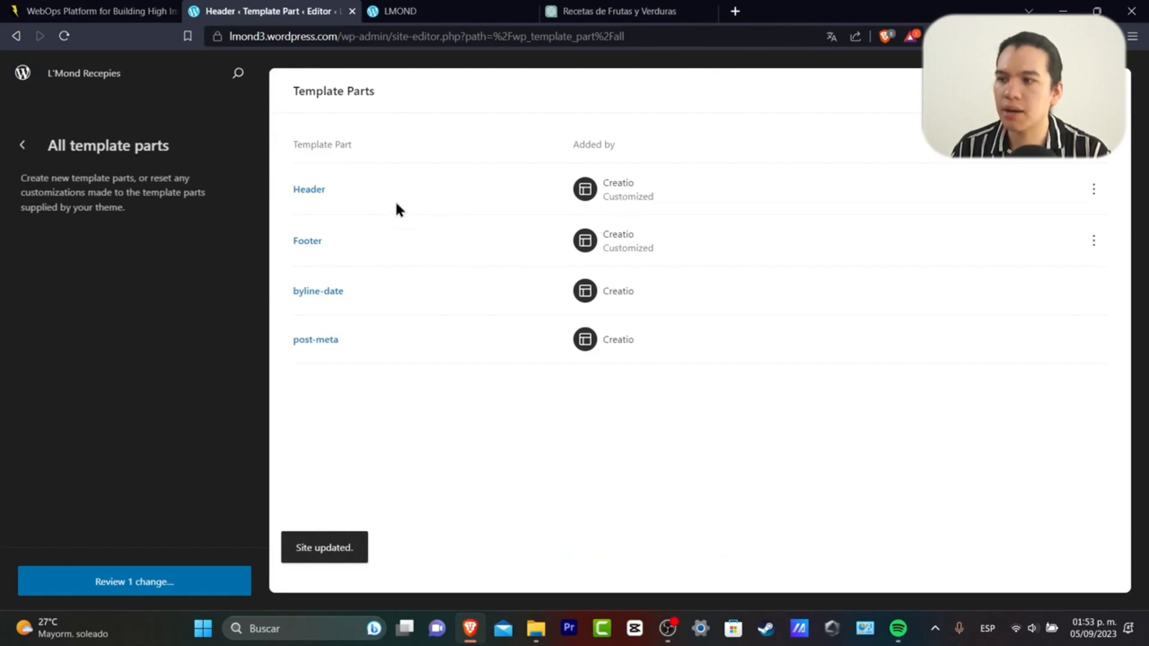
{"action": "mouse_move", "coordinate": [311, 245]}
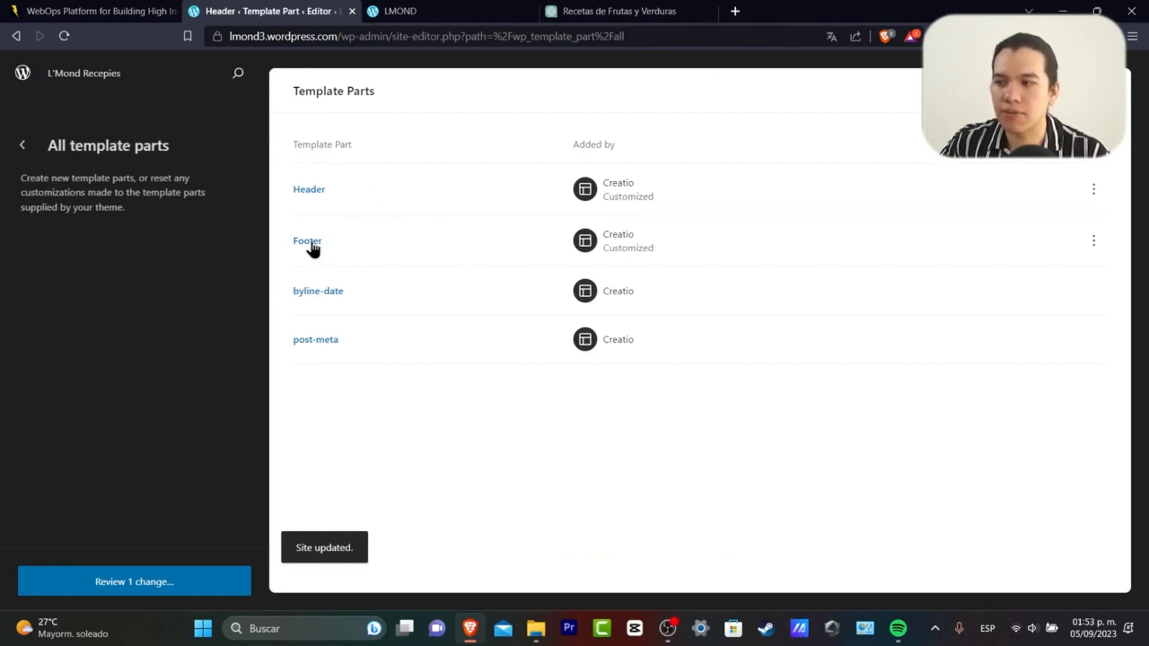
{"action": "mouse_move", "coordinate": [293, 249]}
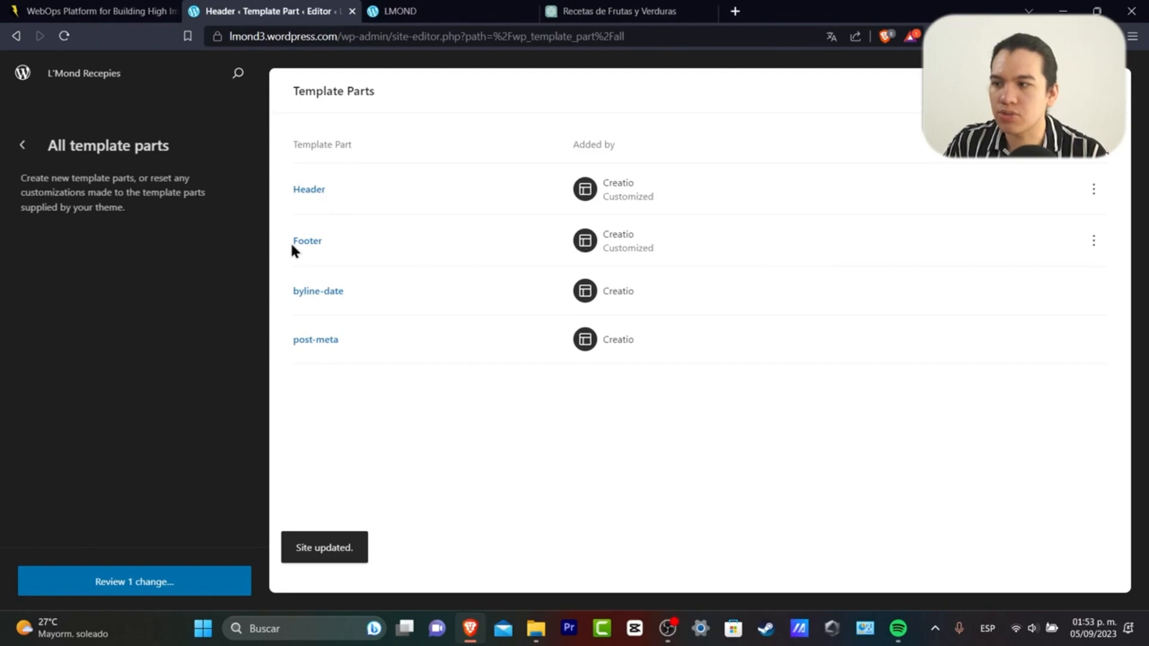
{"action": "left_click", "coordinate": [307, 240]}
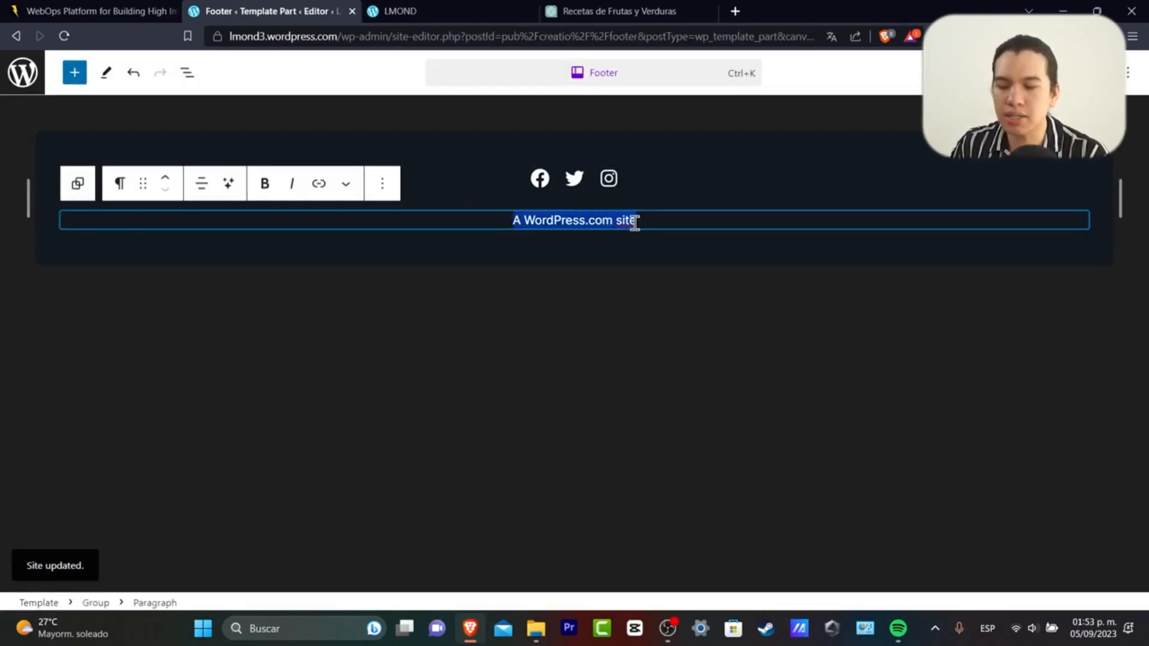
- Set the footer paragraph to 'The best recepies in the 2023.' and select the Facebook icon's link
{"action": "type", "text": "The best"}
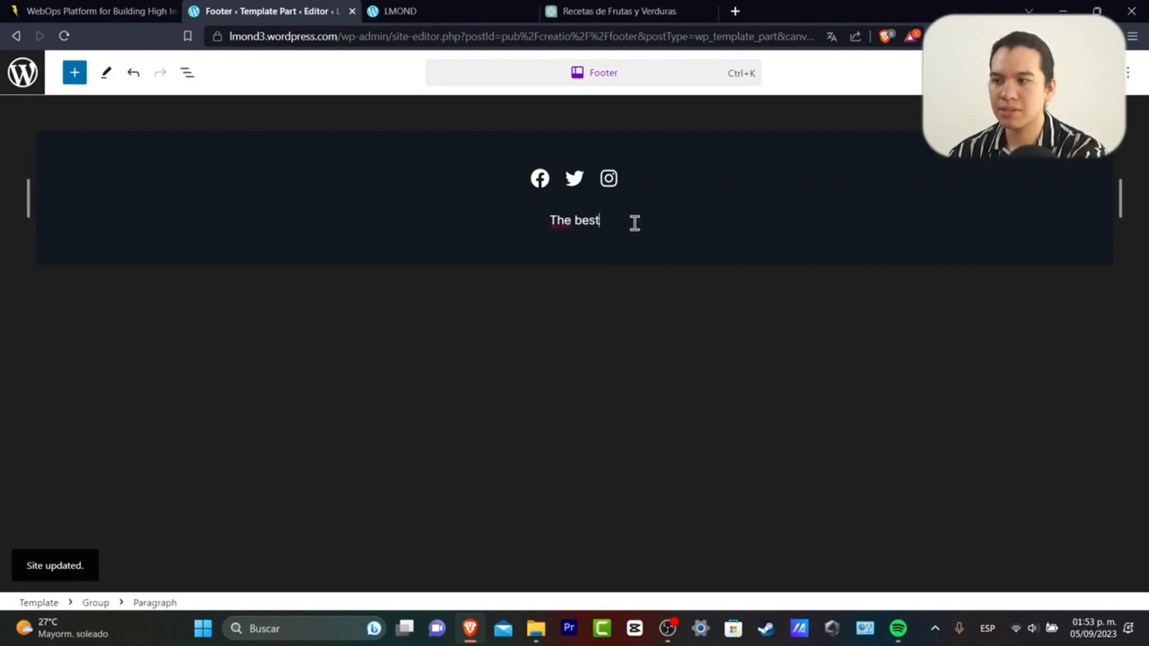
{"action": "type", "text": "recepies in"}
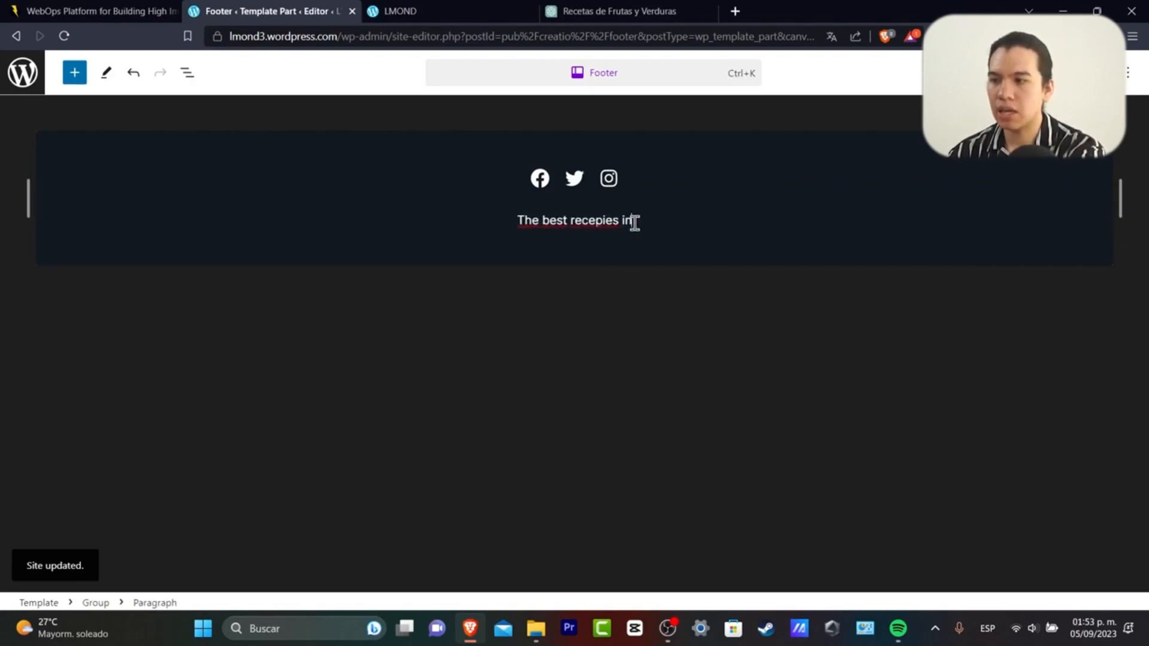
{"action": "type", "text": "the 2023."}
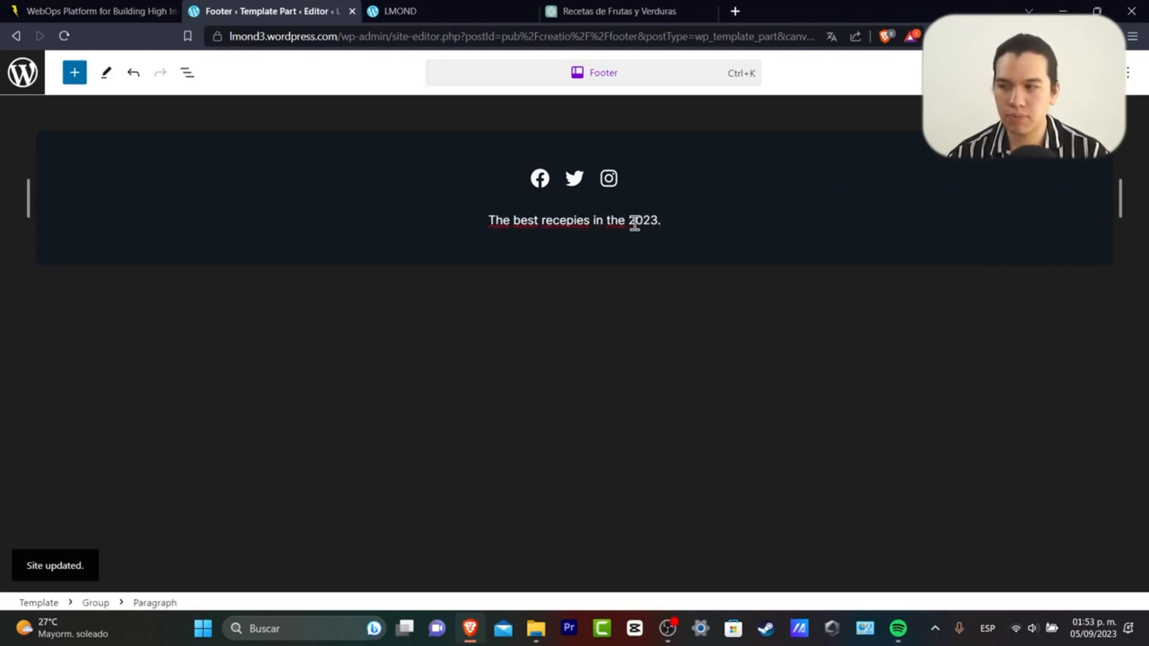
{"action": "left_click", "coordinate": [540, 178]}
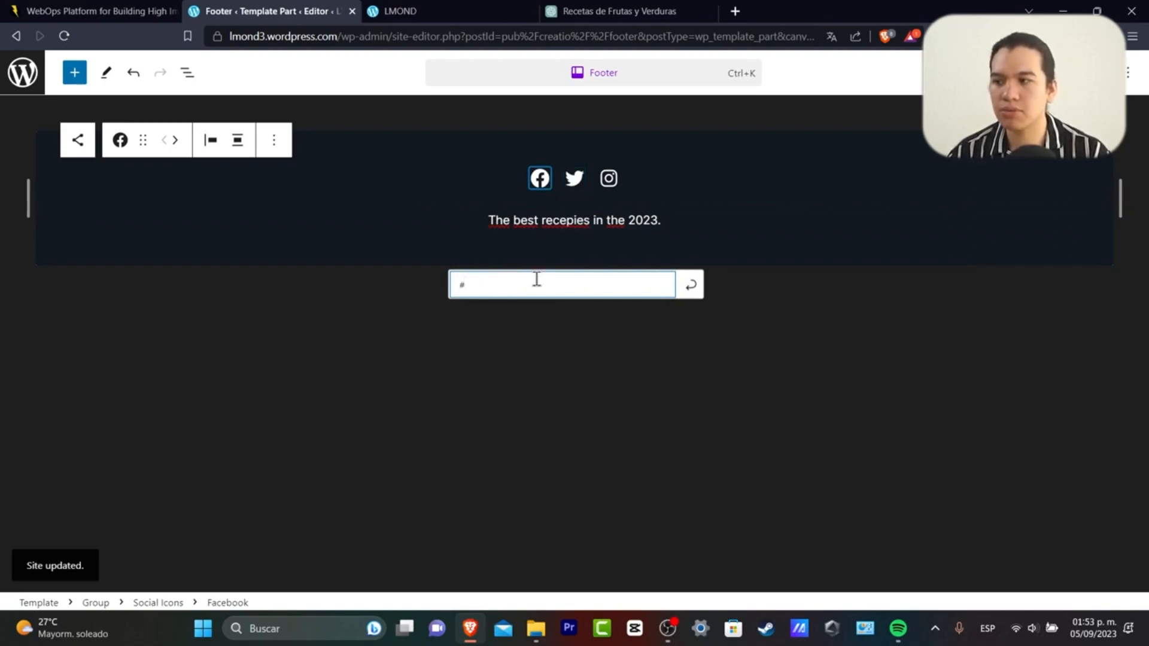
{"action": "type", "text": "www.facebook"}
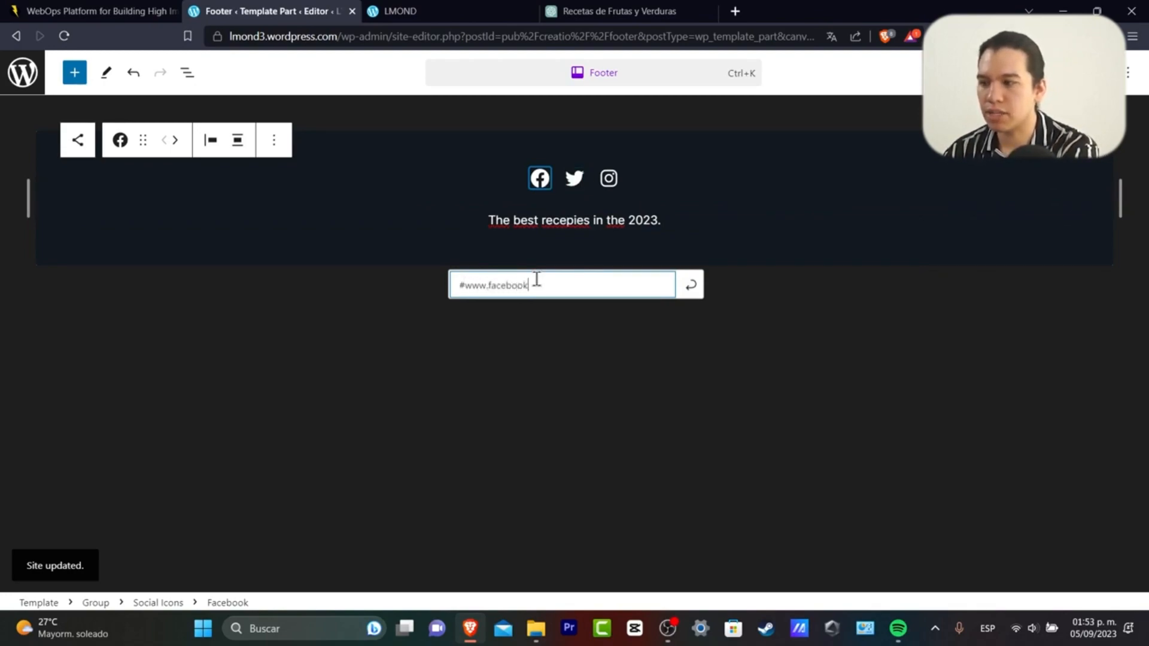
{"action": "type", "text": ".com"}
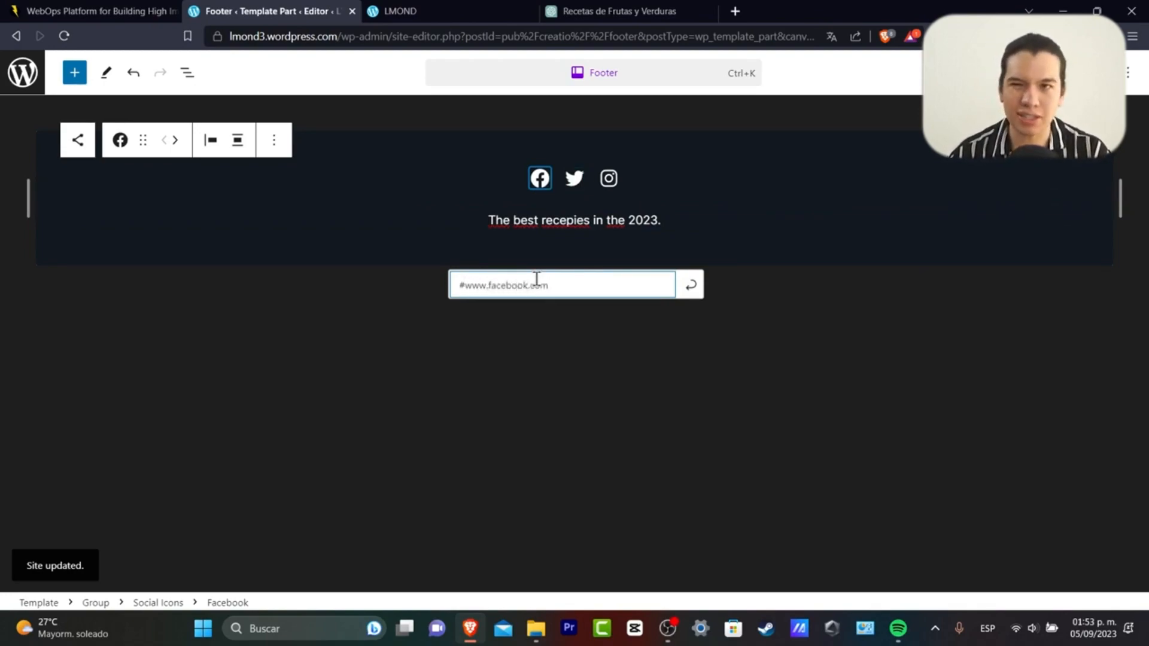
{"action": "left_click", "coordinate": [574, 178]}
{"action": "type", "text": "#www.twitter.com"}
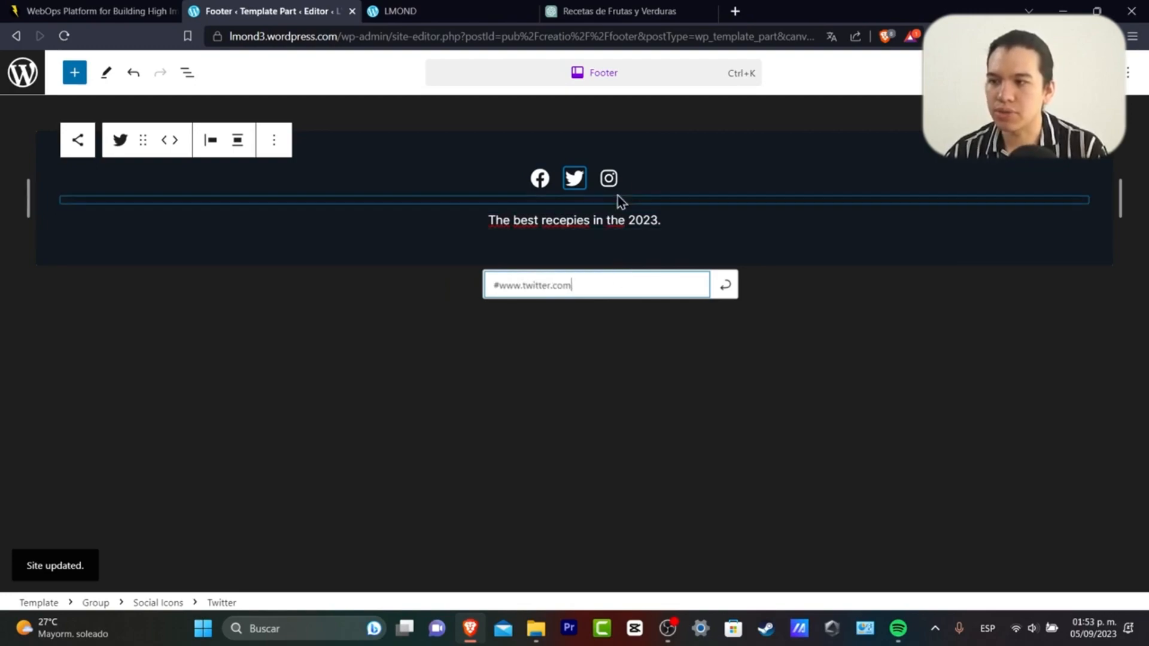
{"action": "left_click", "coordinate": [608, 178]}
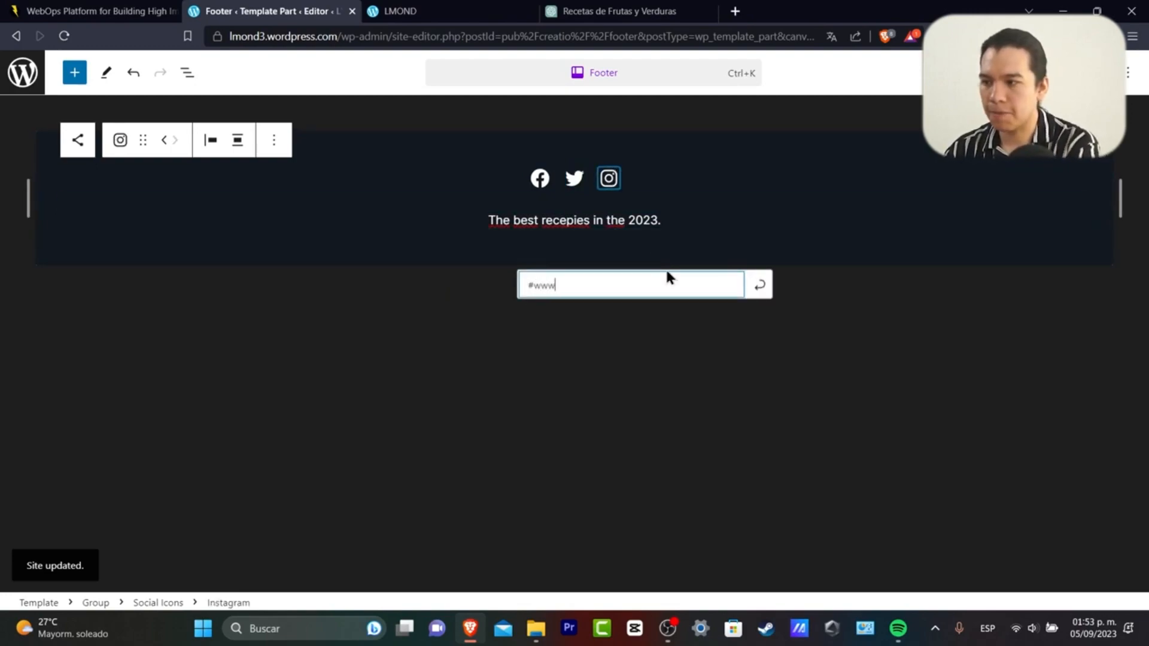
{"action": "type", "text": "instagram"}
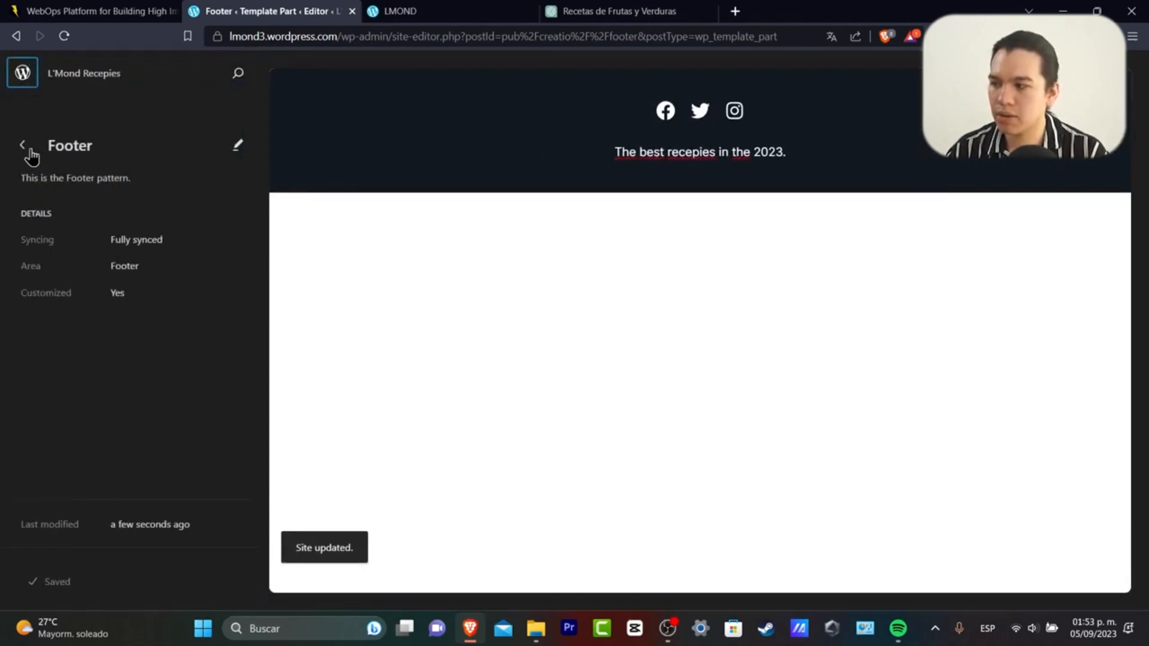
- Briefly open the post-meta template part, then return to the all template parts list
{"action": "left_click", "coordinate": [22, 145]}
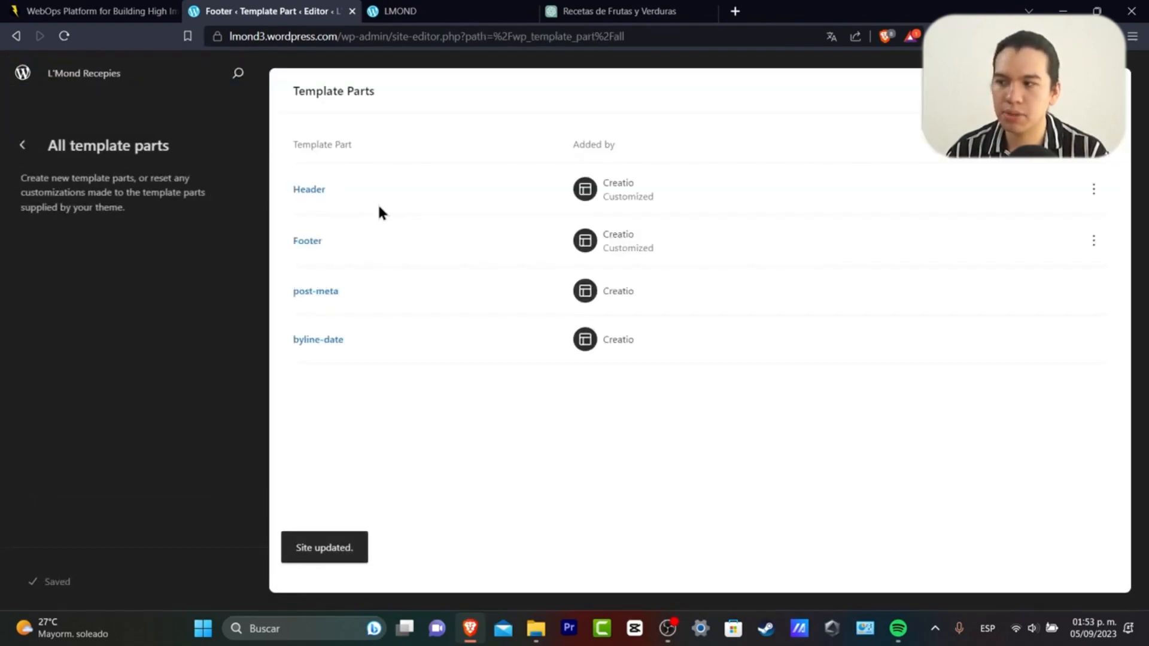
{"action": "left_click", "coordinate": [315, 291]}
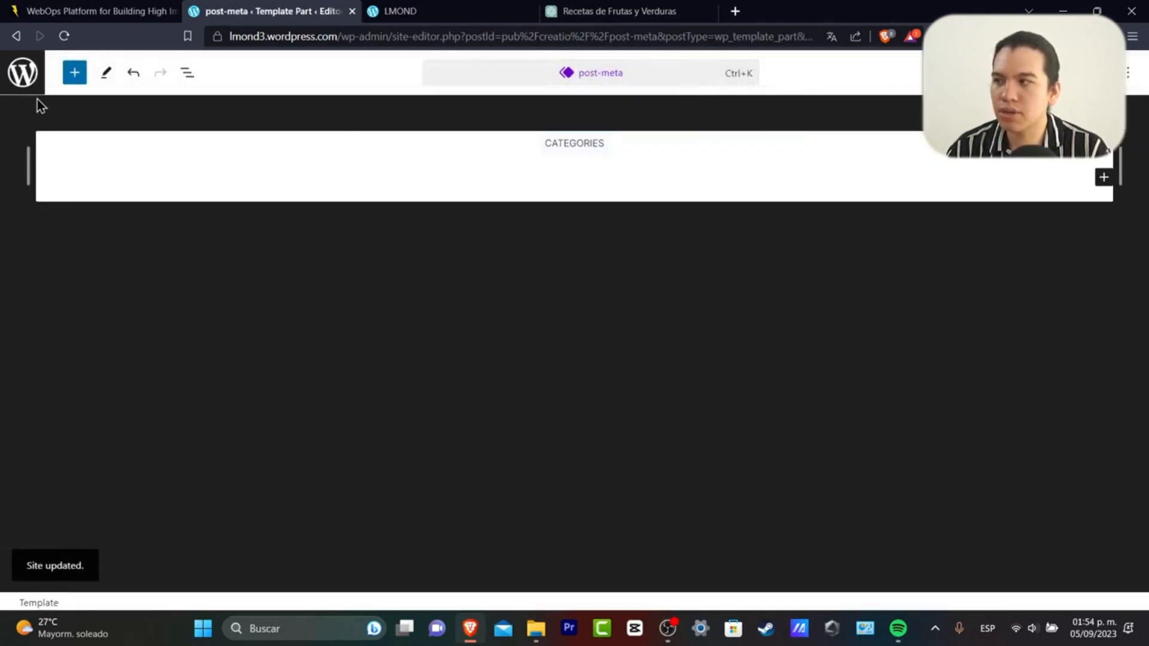
{"action": "left_click", "coordinate": [23, 73]}
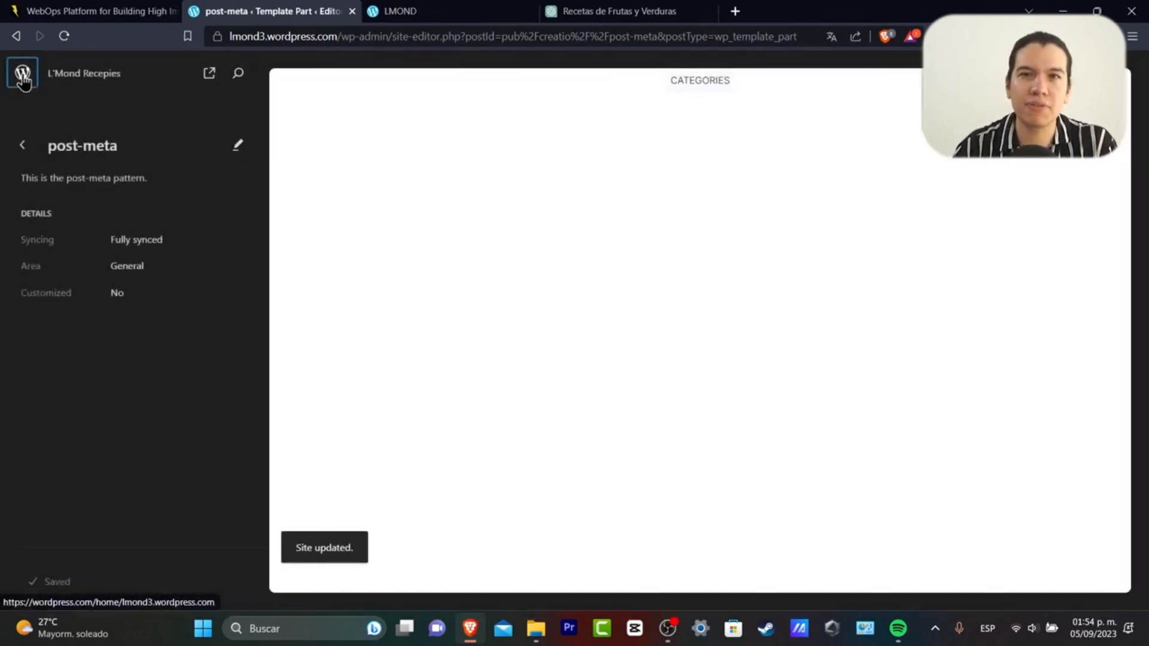
{"action": "left_click", "coordinate": [21, 145]}
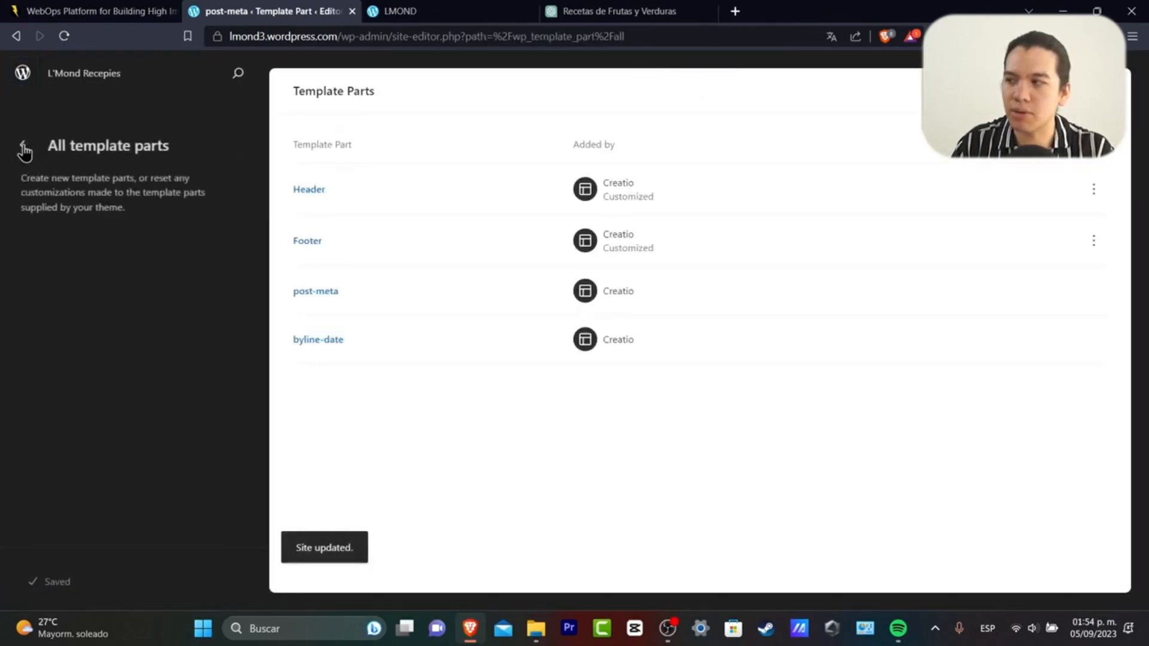
- Browse the About and Store pattern categories, then show the General template parts
{"action": "left_click", "coordinate": [22, 144]}
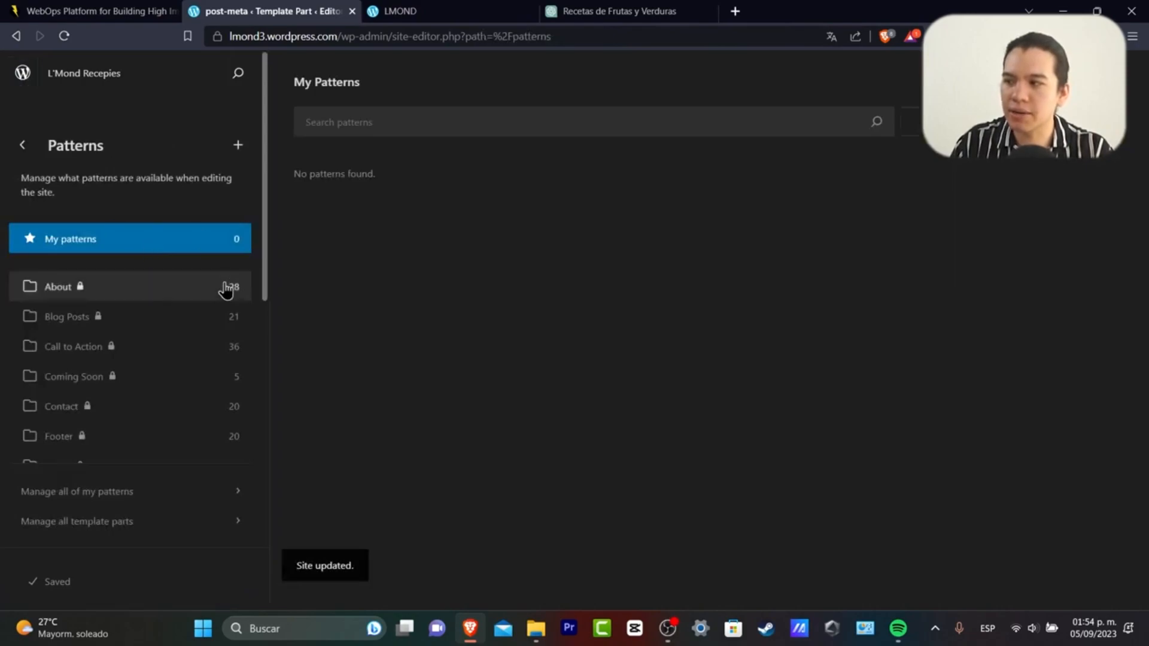
{"action": "left_click", "coordinate": [57, 286]}
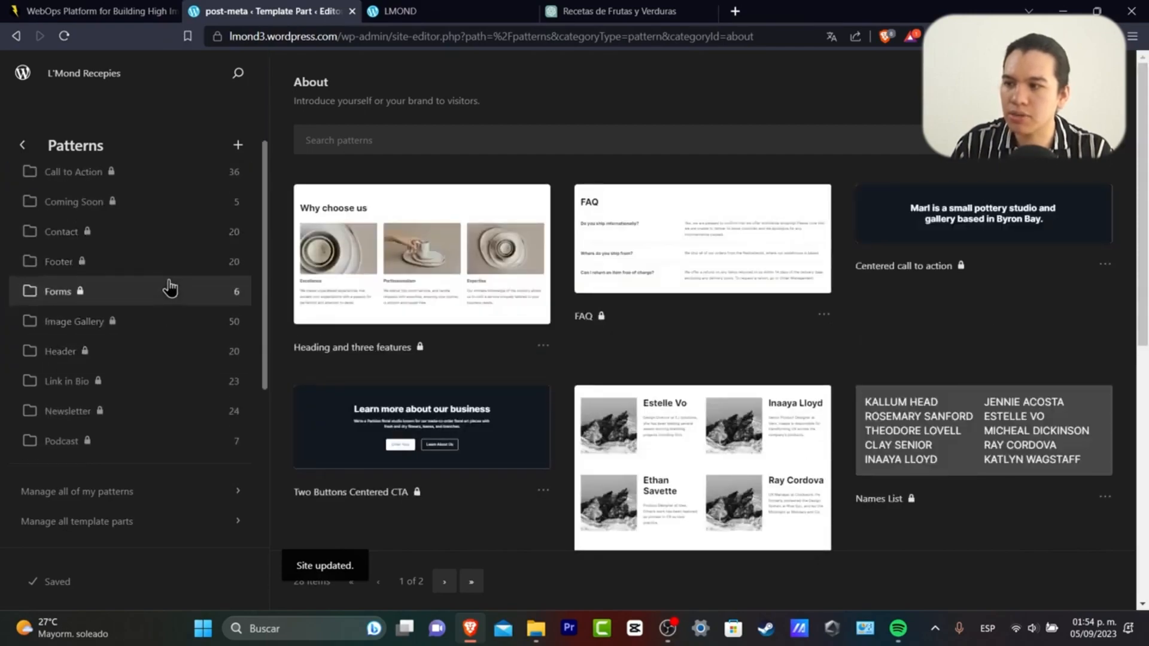
{"action": "scroll", "scroll_direction": "down", "scroll_amount": 3}
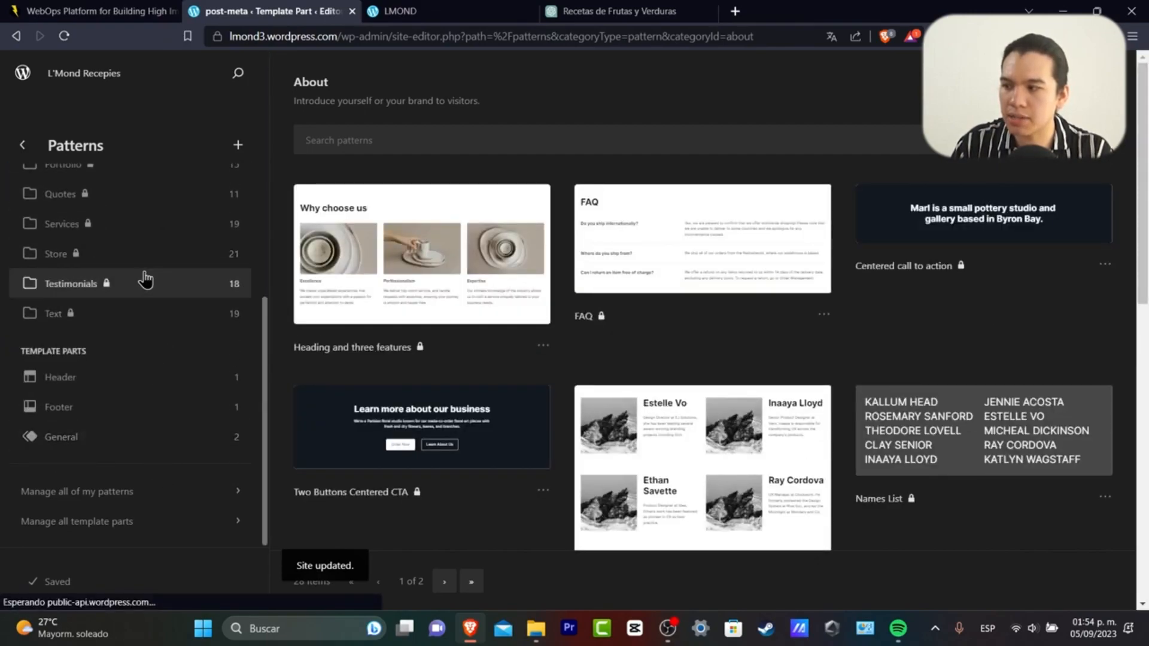
{"action": "left_click", "coordinate": [56, 254]}
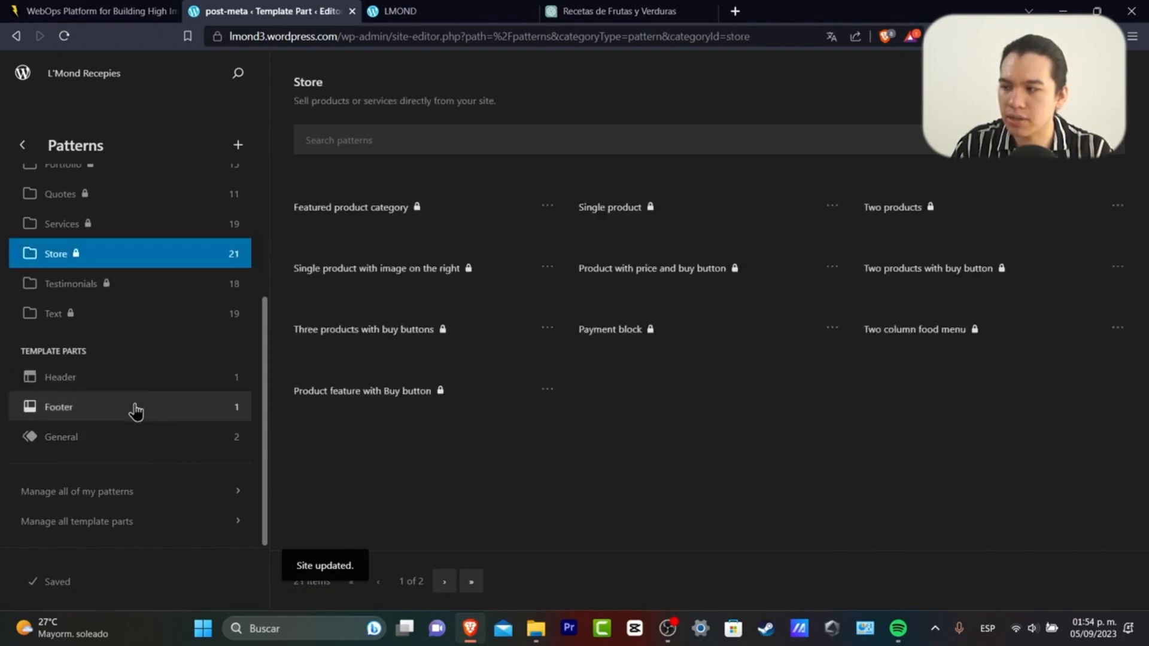
{"action": "left_click", "coordinate": [61, 437]}
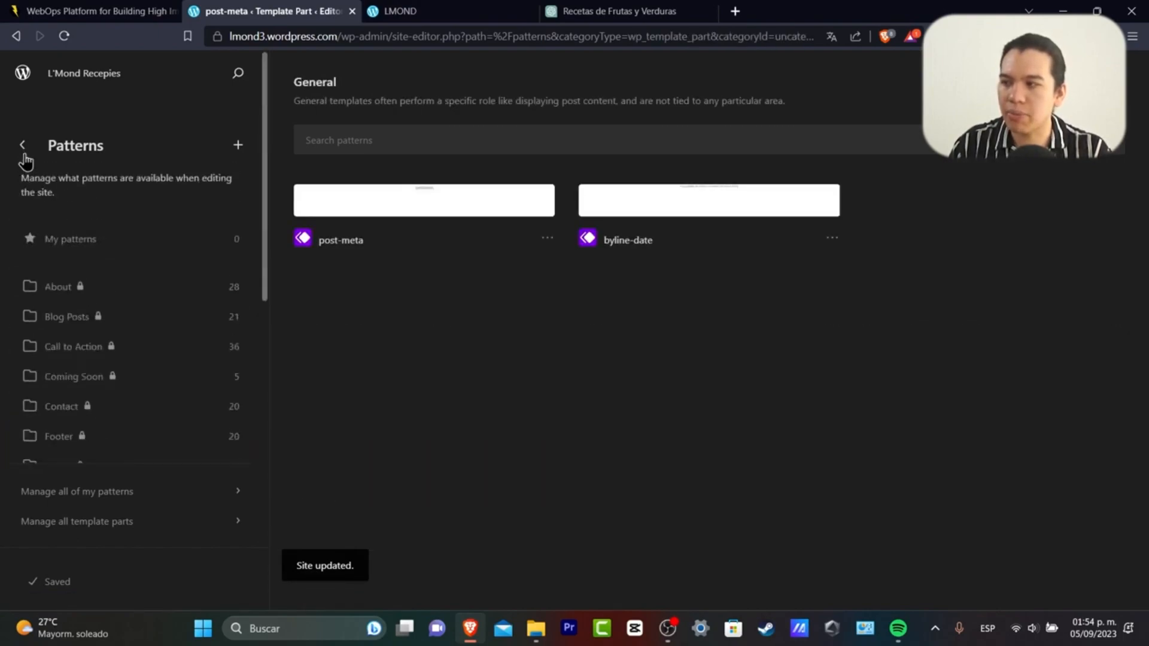
- Go back to Design and browse the site's templates toward Search Results
{"action": "left_click", "coordinate": [22, 144]}
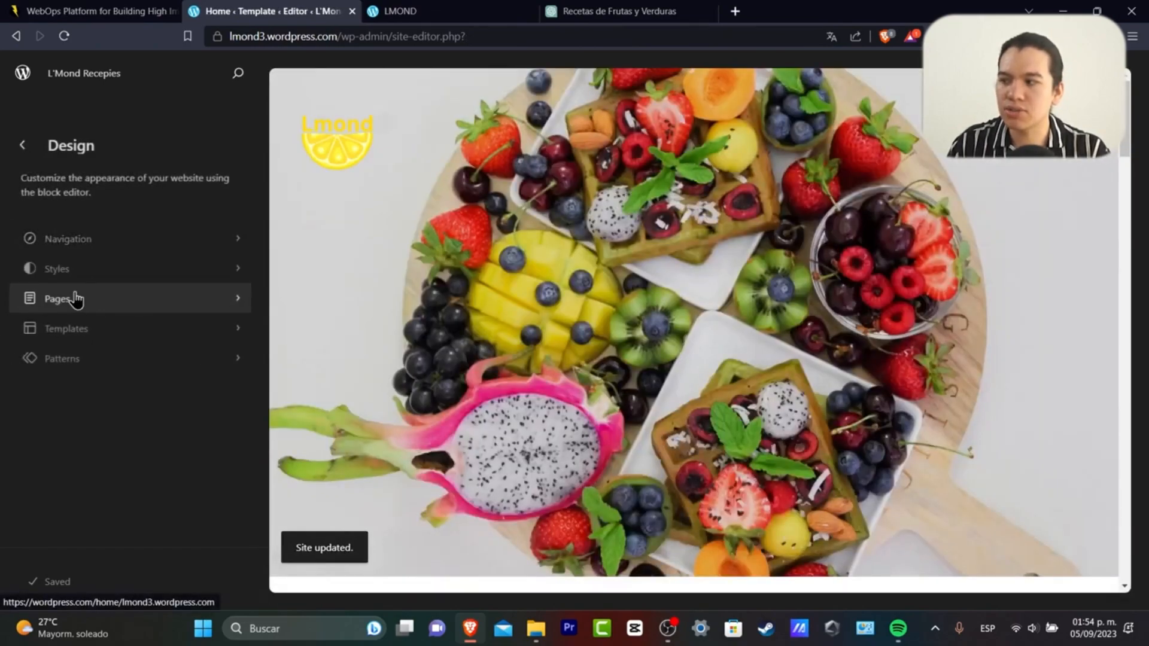
{"action": "left_click", "coordinate": [57, 298]}
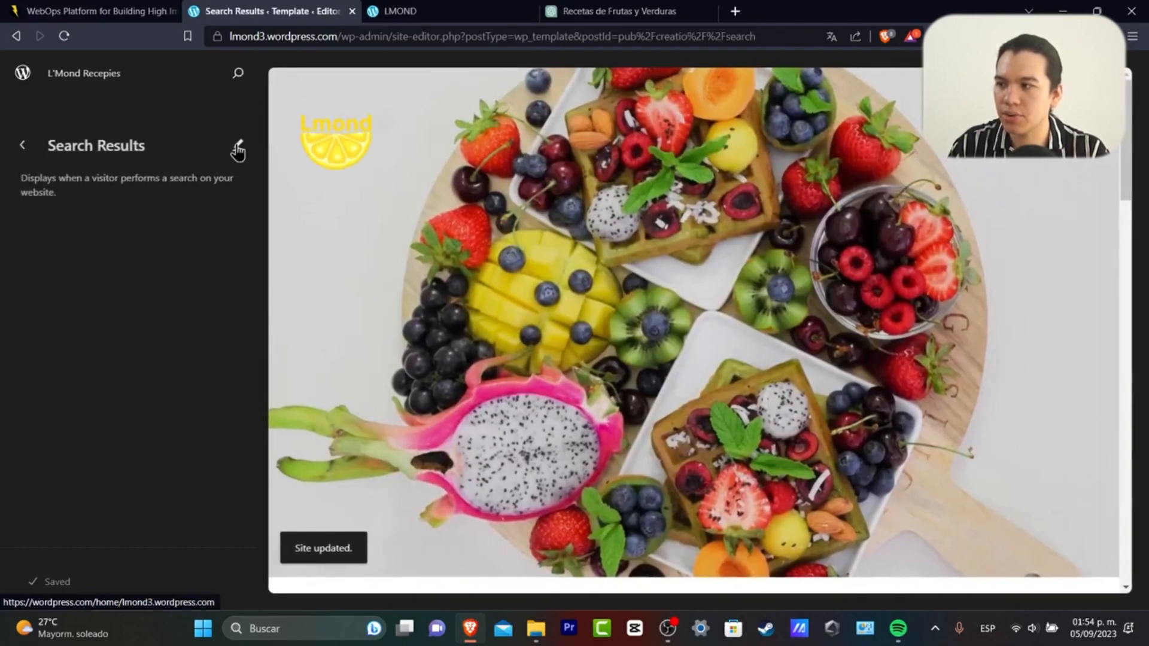
- Move the Search Results template's H1 "Search results for" heading below the search field
{"action": "left_click", "coordinate": [237, 145]}
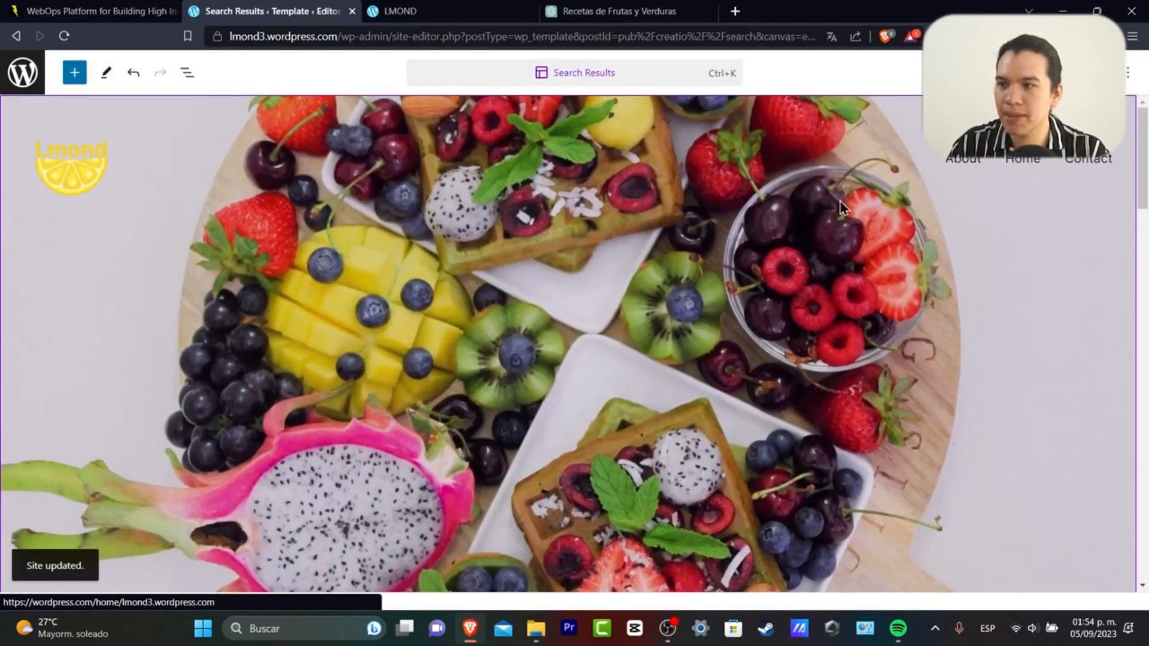
{"action": "scroll", "scroll_direction": "down", "scroll_amount": 3}
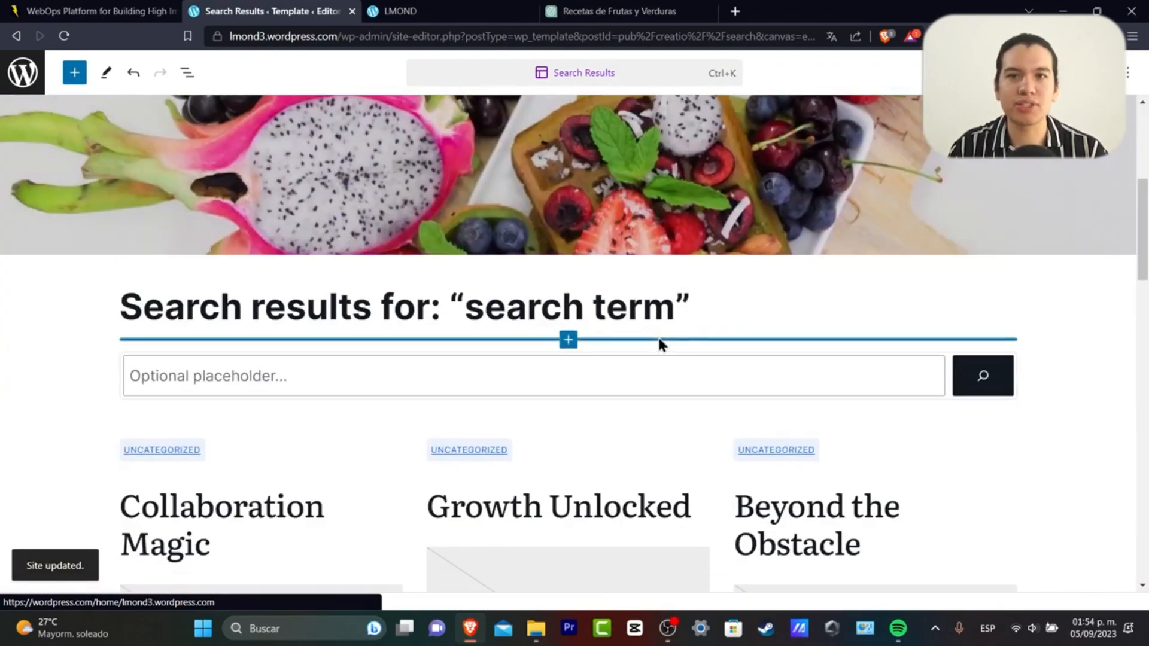
{"action": "mouse_move", "coordinate": [497, 354]}
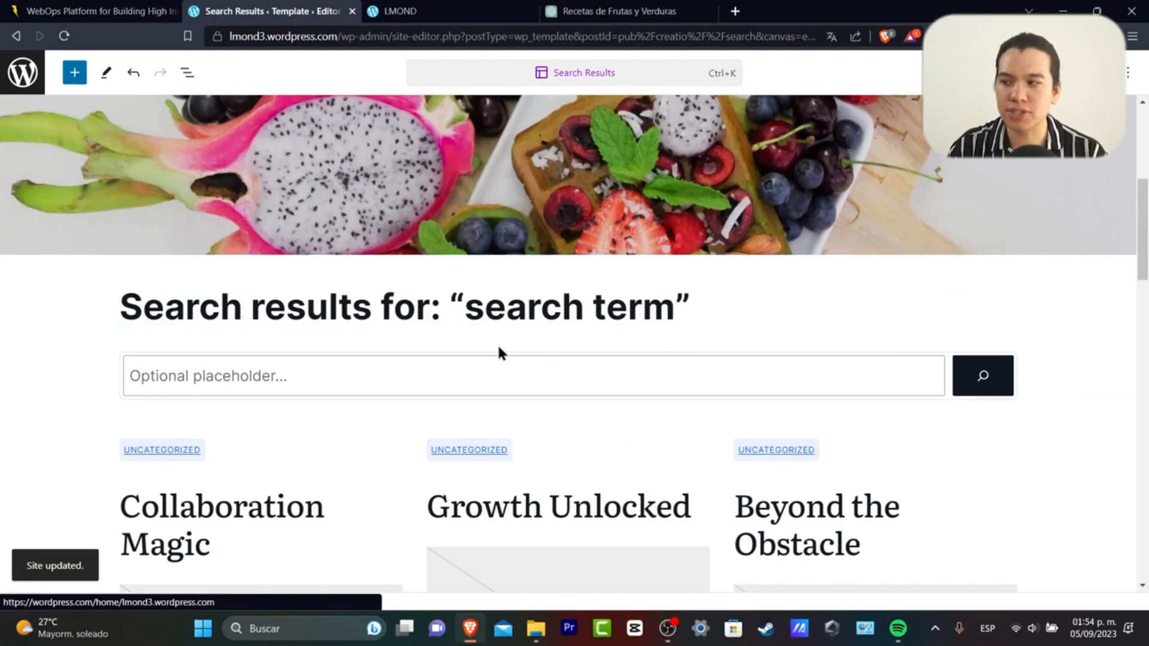
{"action": "left_click", "coordinate": [450, 307]}
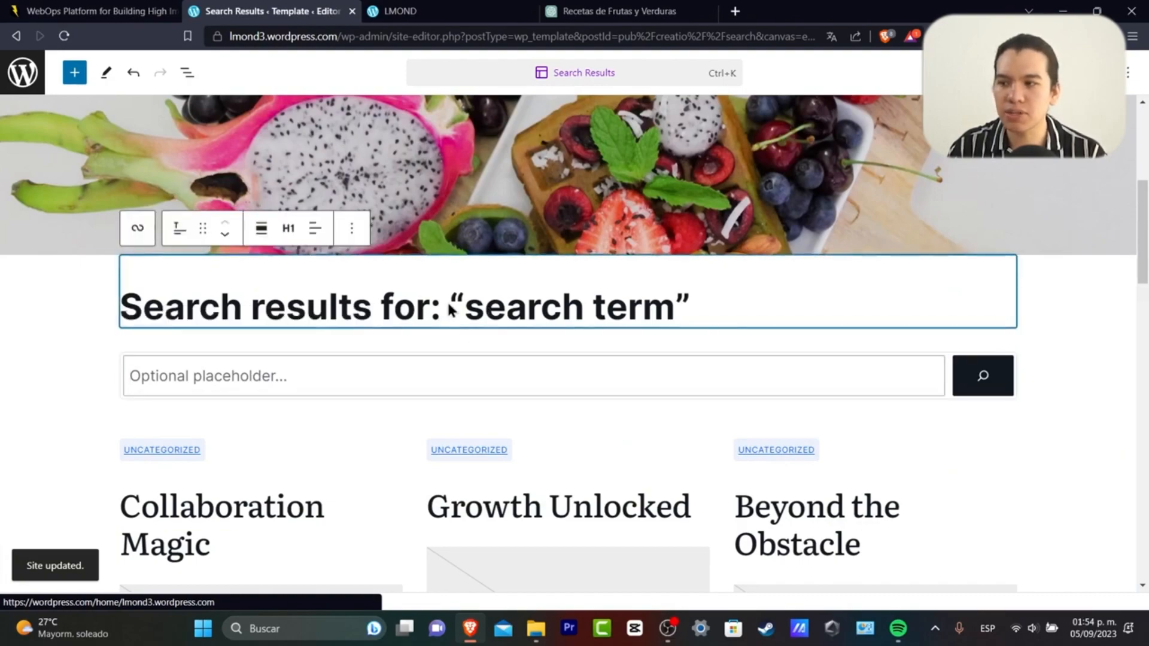
{"action": "scroll", "scroll_direction": "down", "scroll_amount": 3}
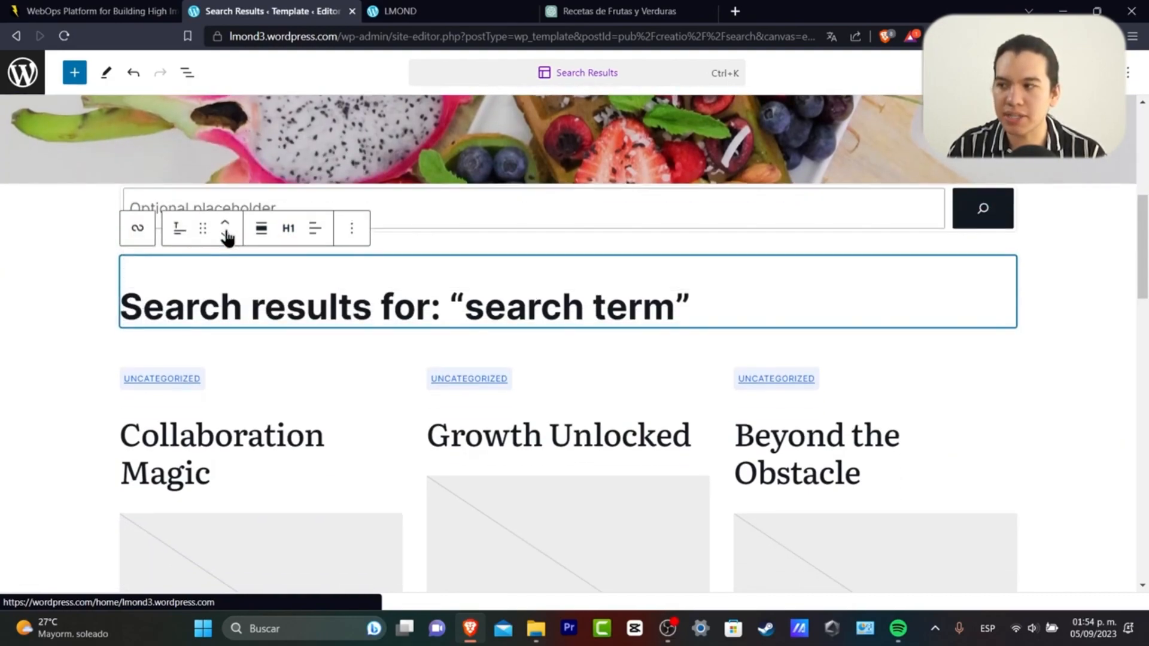
{"action": "scroll", "scroll_direction": "down", "scroll_amount": 3}
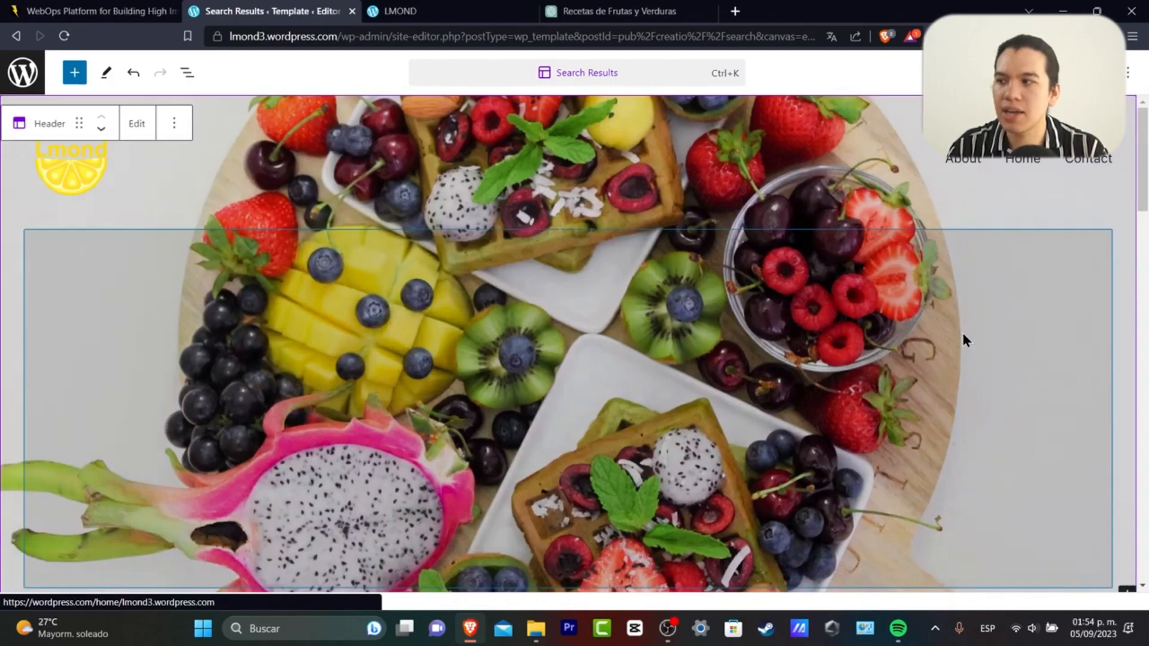
{"action": "scroll", "scroll_direction": "down", "scroll_amount": 3}
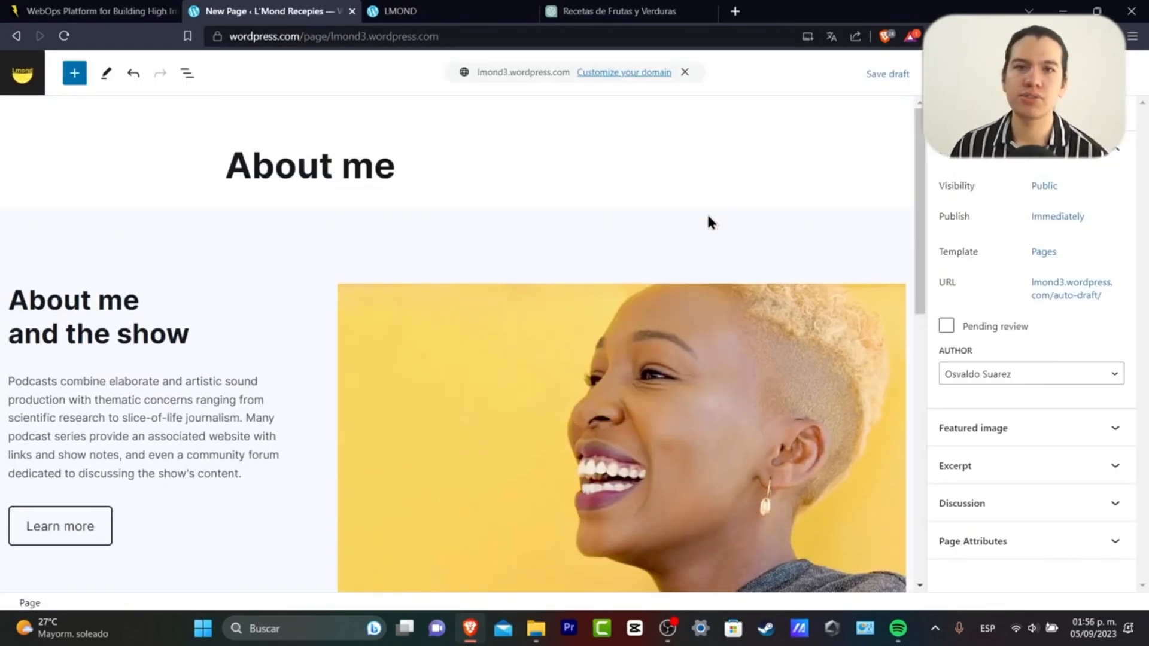
{"action": "mouse_move", "coordinate": [234, 100]}
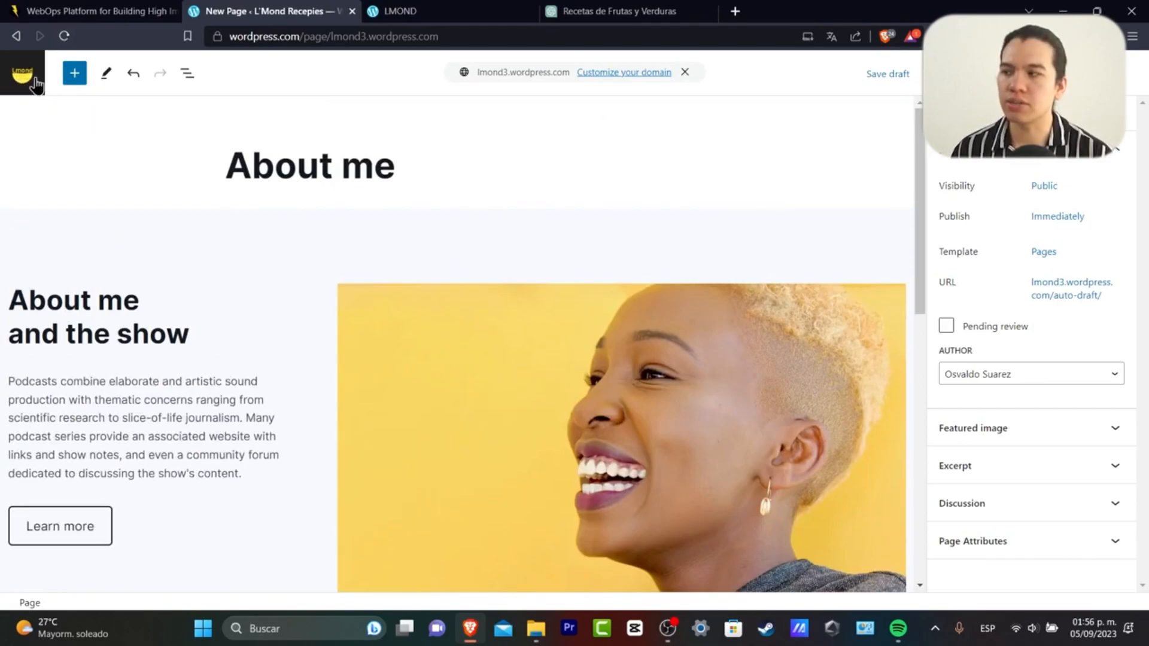
- Leave the About me page editor via the site logo and Next steps, triggering the leave-site warning
{"action": "left_click", "coordinate": [22, 73]}
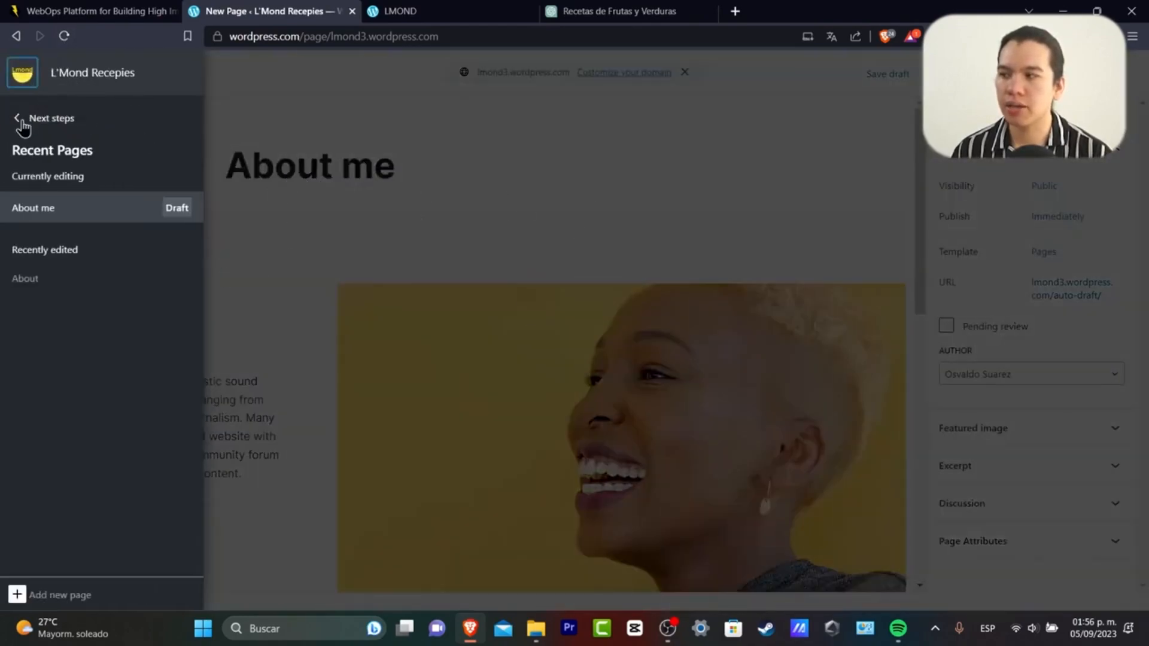
{"action": "left_click", "coordinate": [43, 119]}
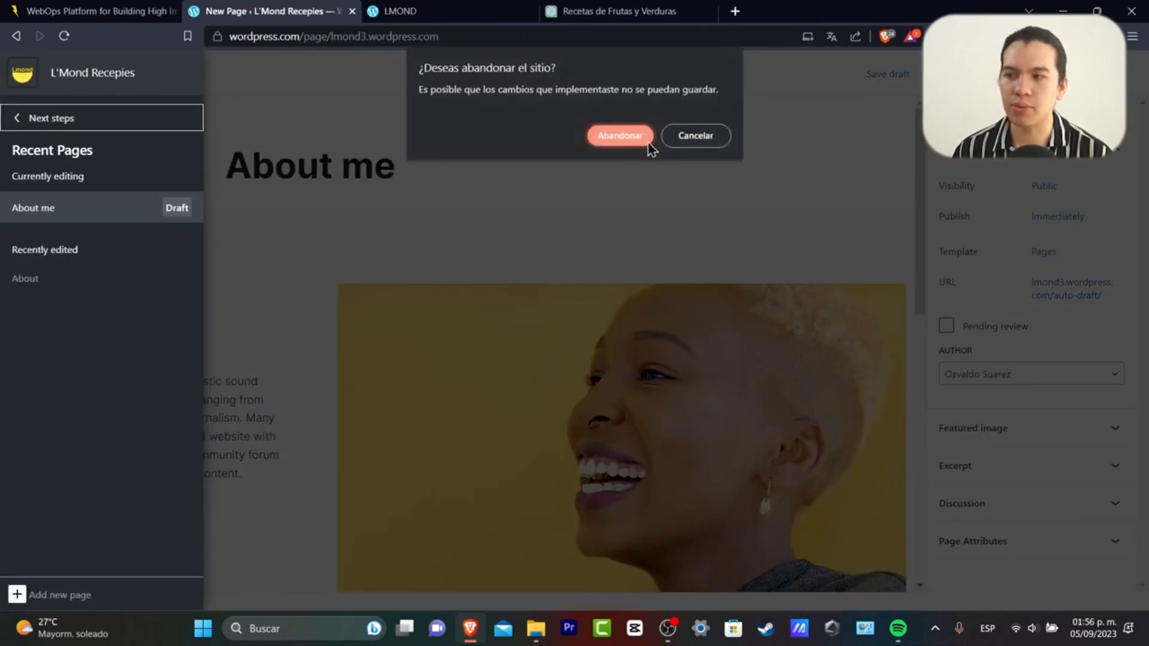